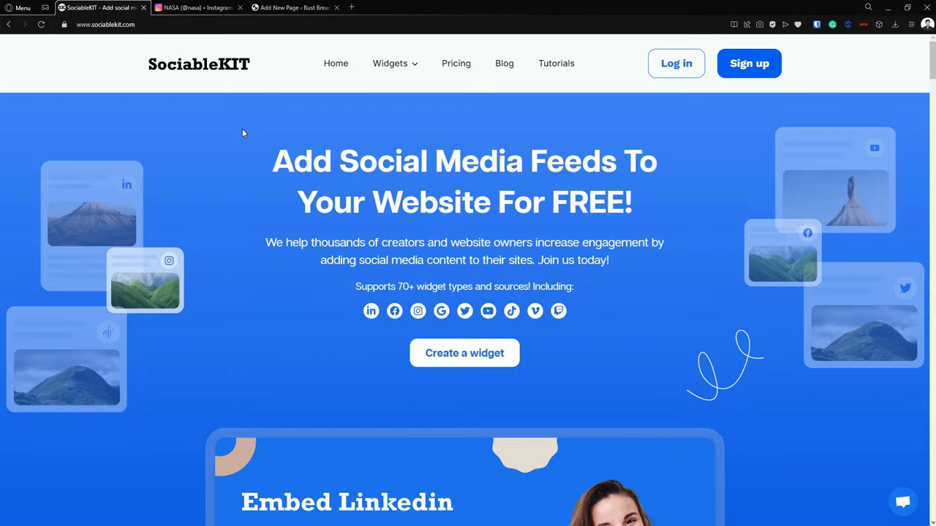
mouse_move(633, 131)
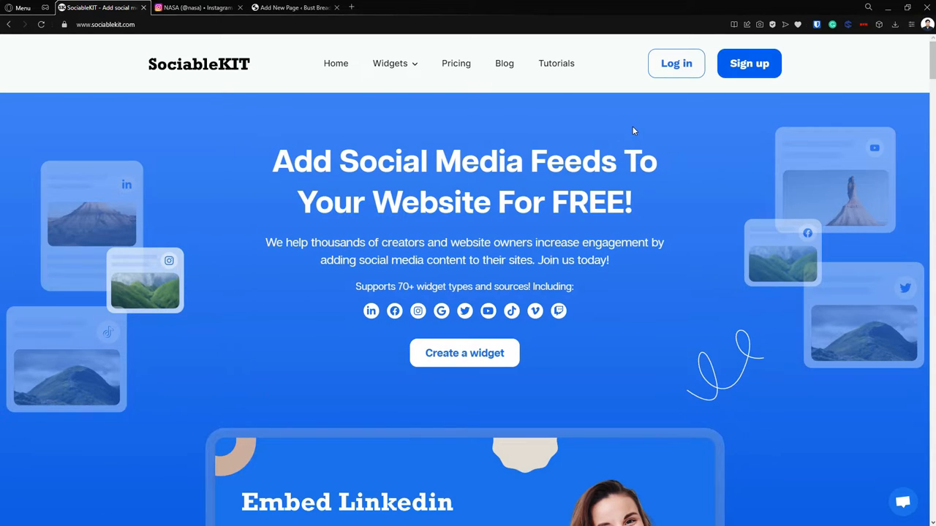
mouse_move(704, 130)
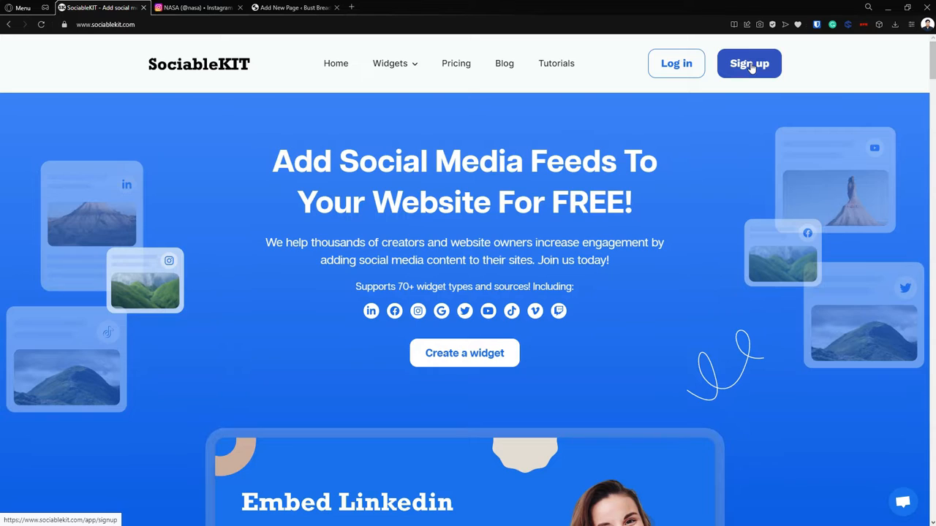
mouse_move(676, 63)
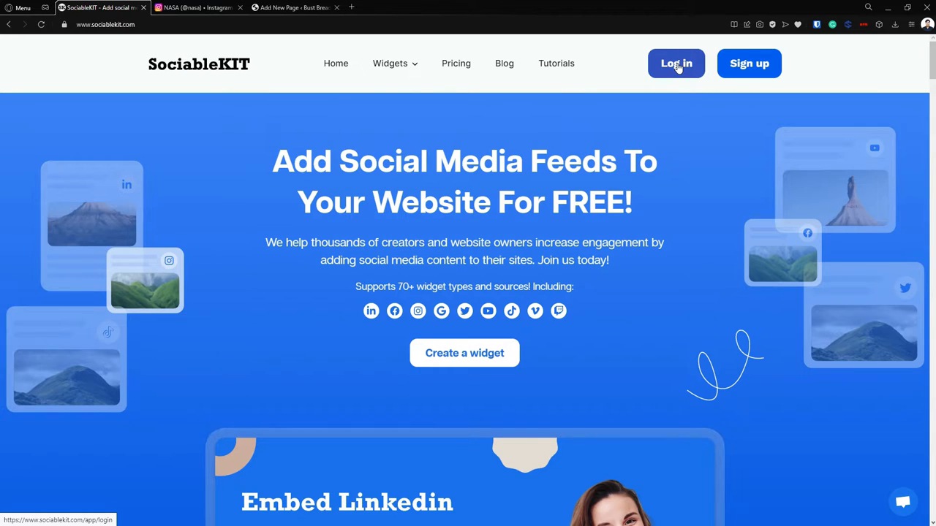
Log in and start a new widget of type Instagram Stories, ready for a username.
left_click(675, 63)
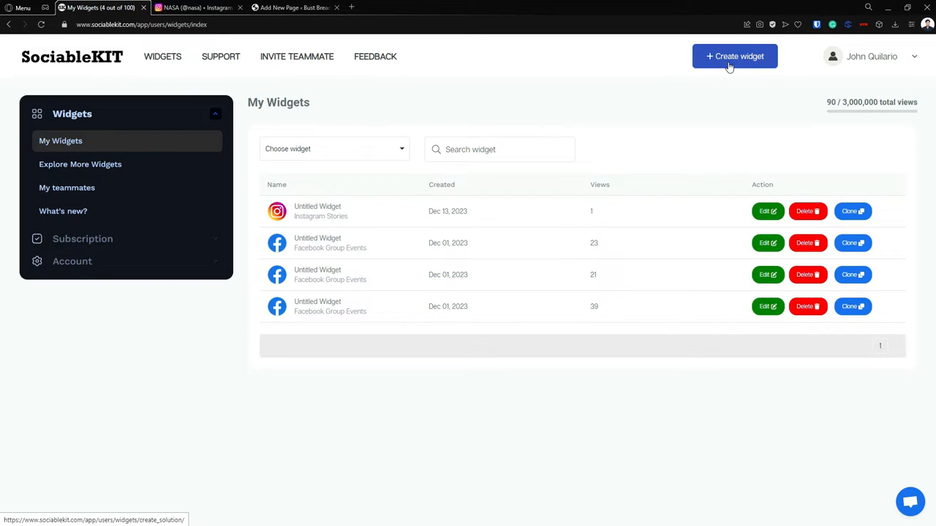
left_click(734, 56)
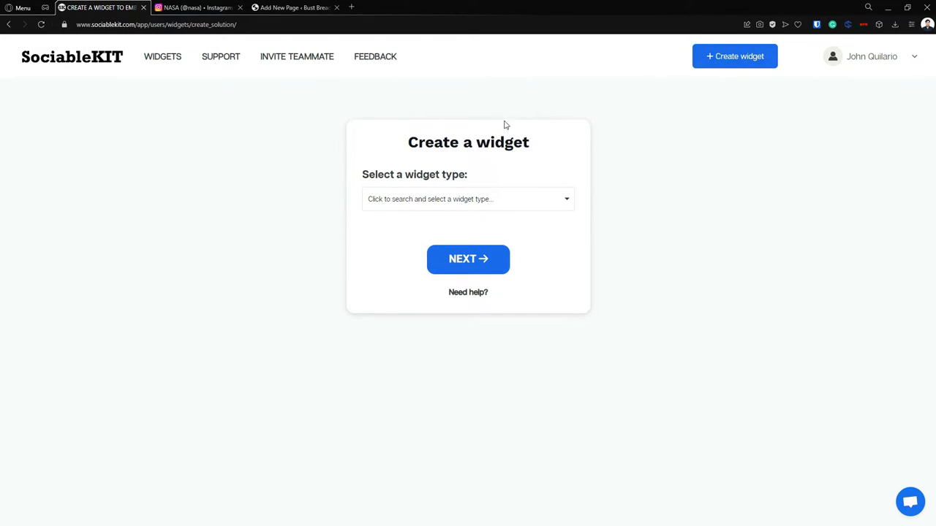
left_click(468, 199)
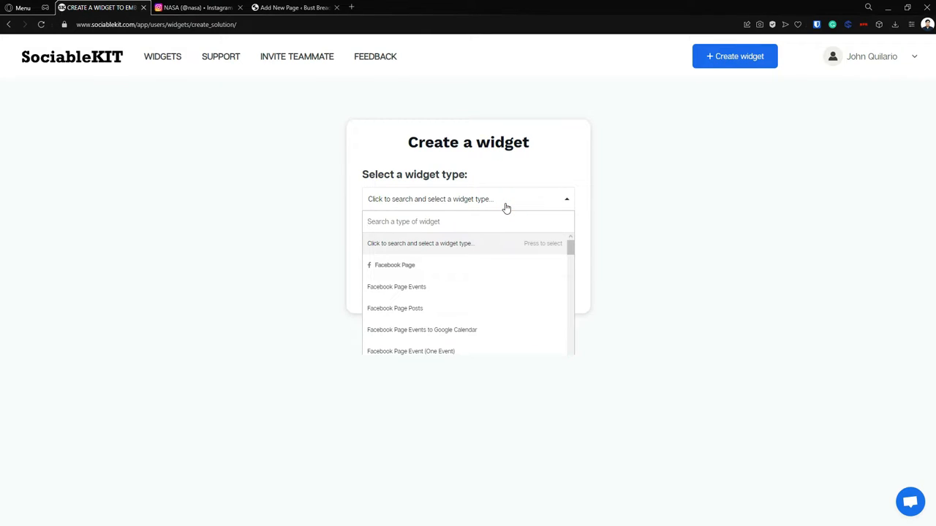
type("i")
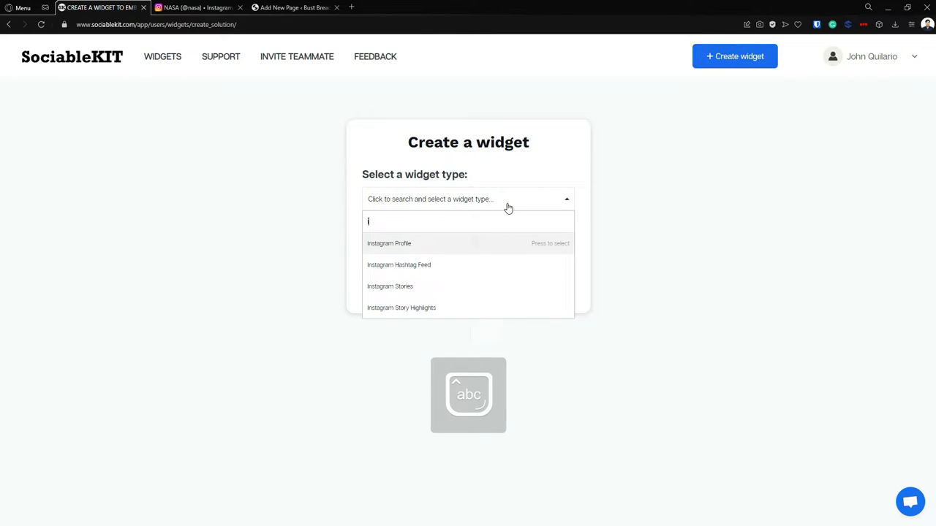
type("ns")
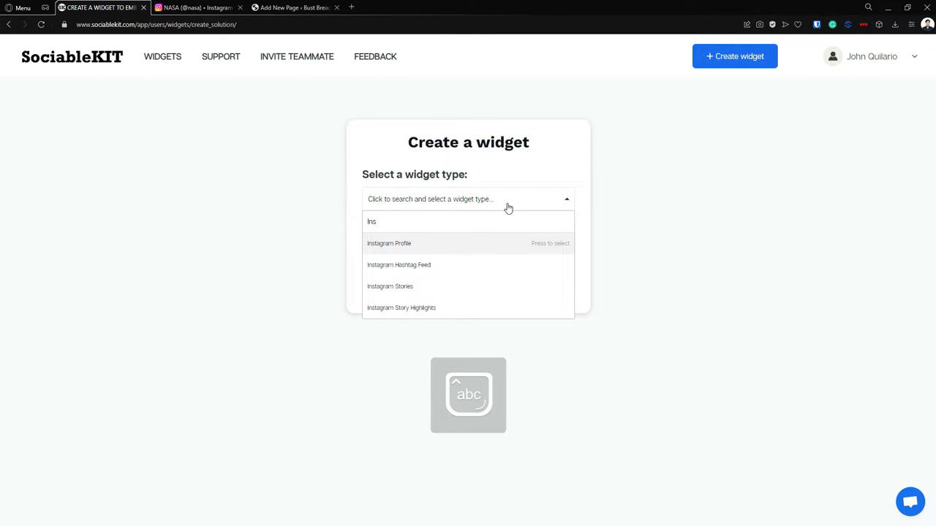
left_click(389, 286)
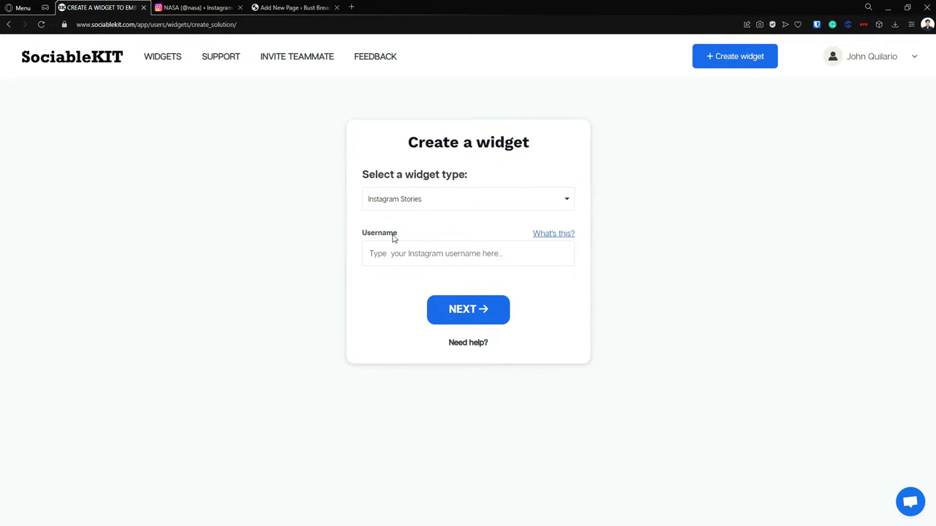
left_click(468, 308)
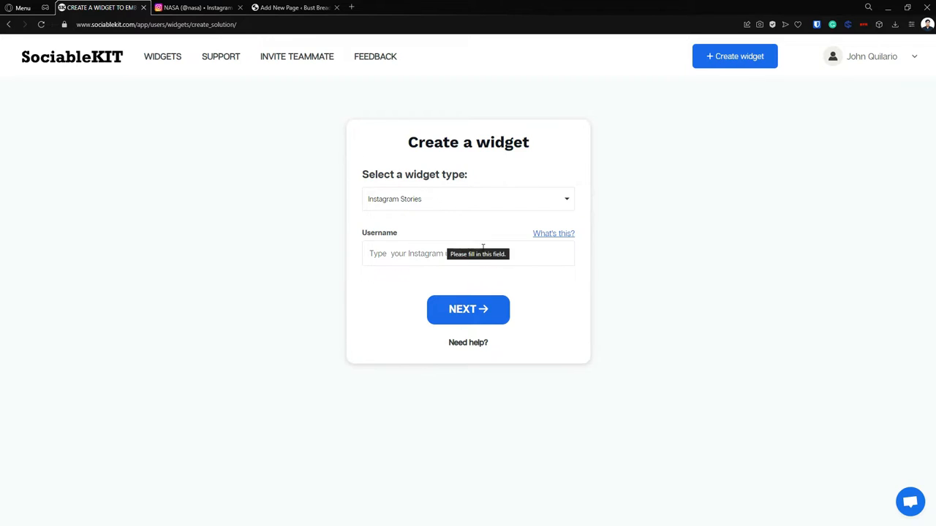
Copy the NASA Instagram profile address and return to the SociableKIT widget form.
left_click(197, 7)
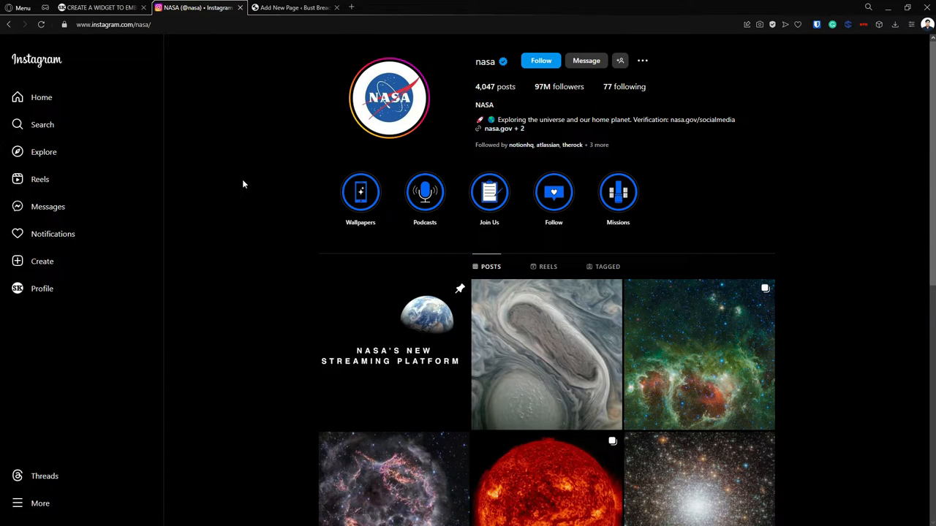
mouse_move(256, 180)
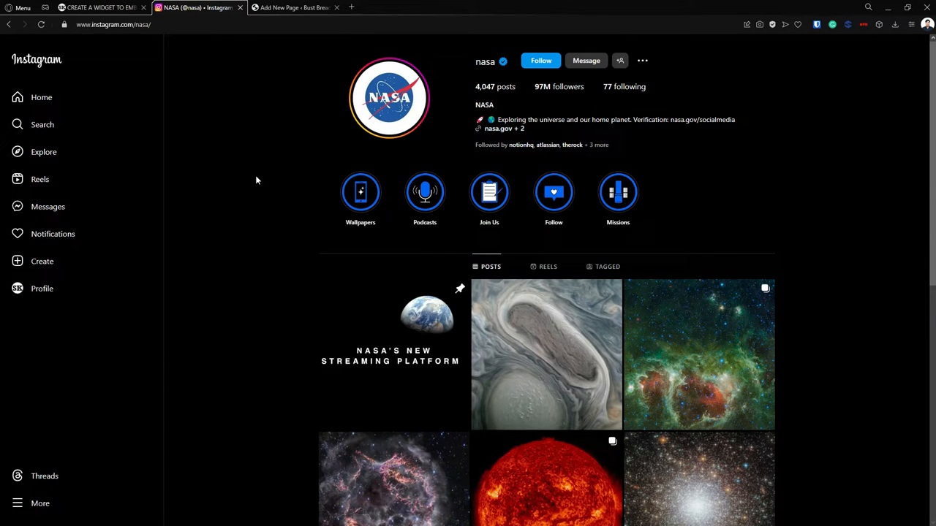
mouse_move(249, 176)
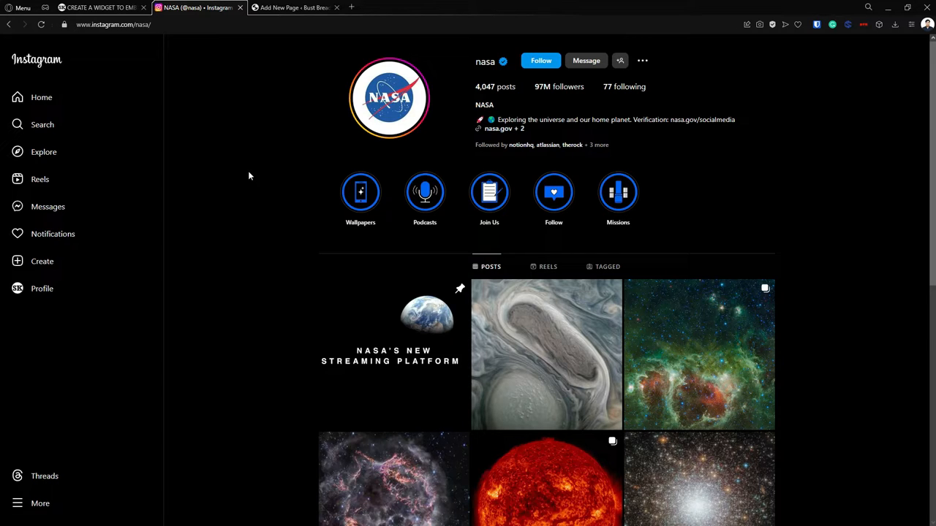
mouse_move(266, 170)
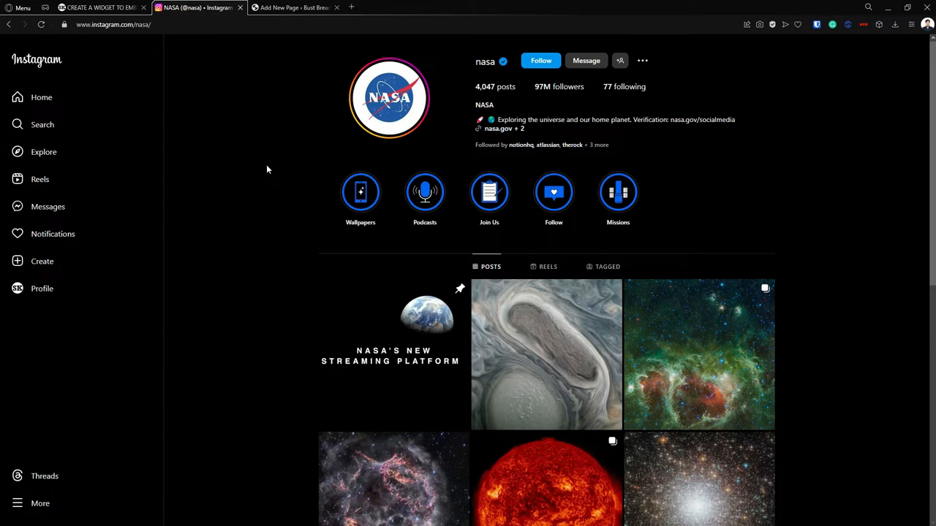
mouse_move(283, 106)
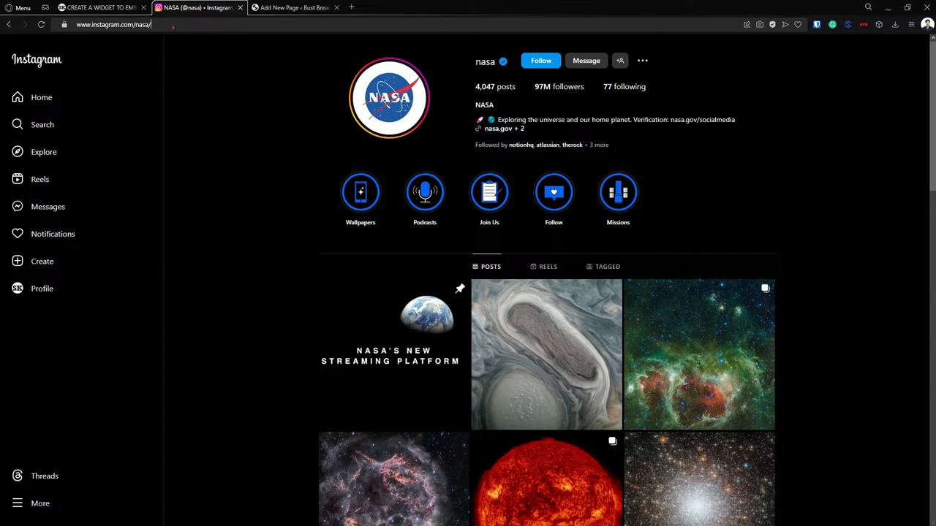
right_click(113, 24)
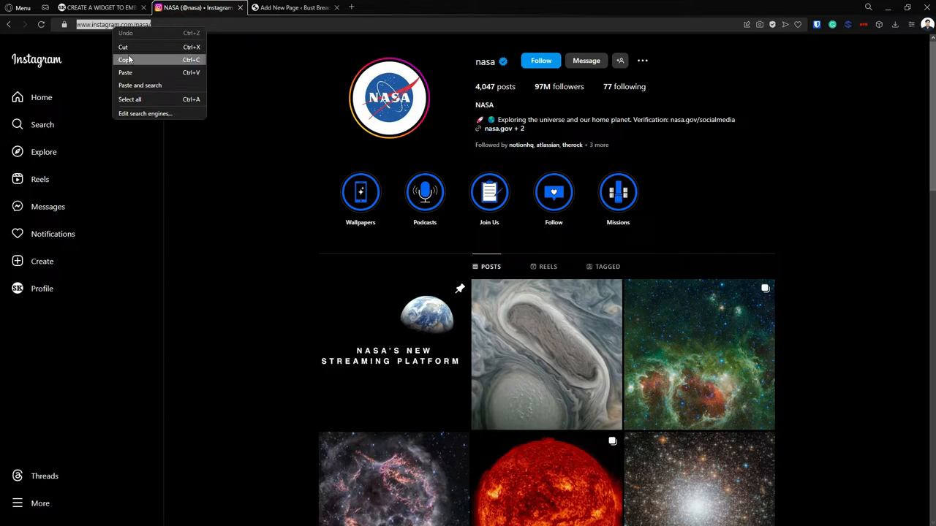
left_click(95, 7)
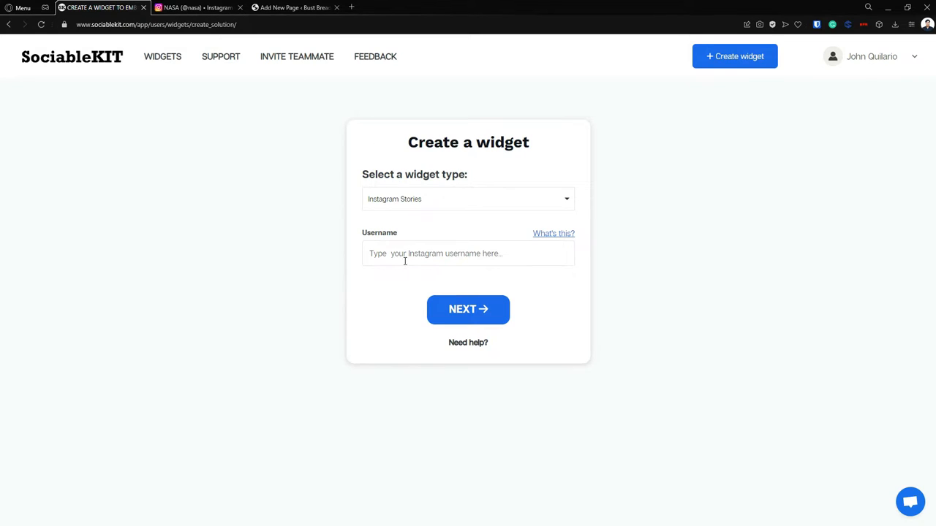
Enter 'nasa' as the username and submit to load the stories customizer.
type("nasa")
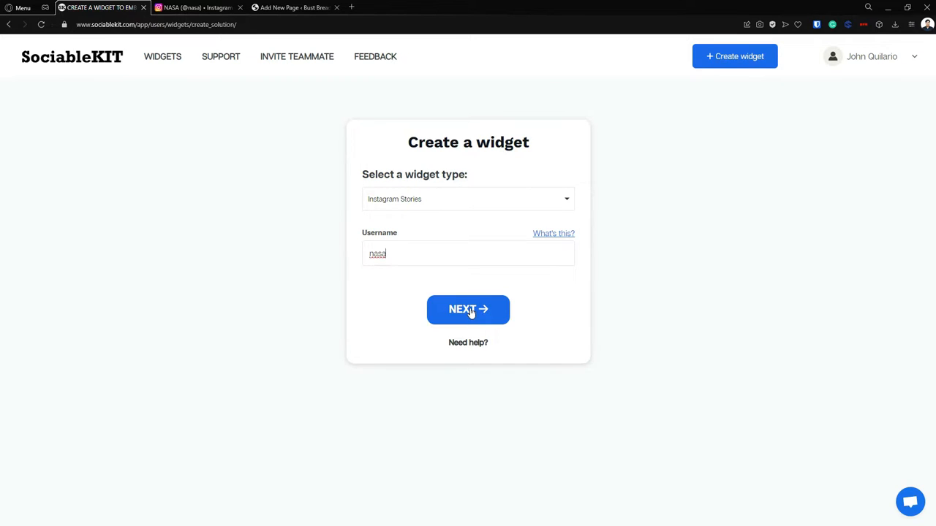
left_click(468, 310)
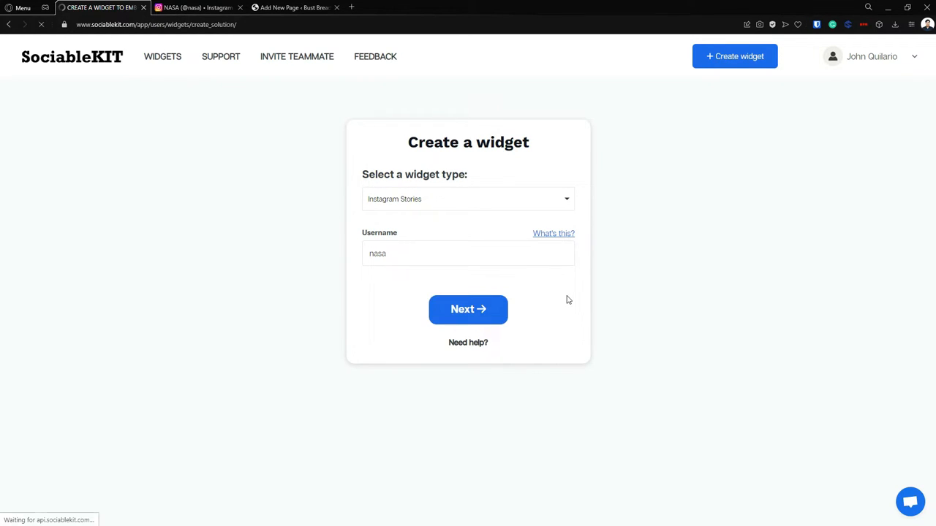
left_click(467, 308)
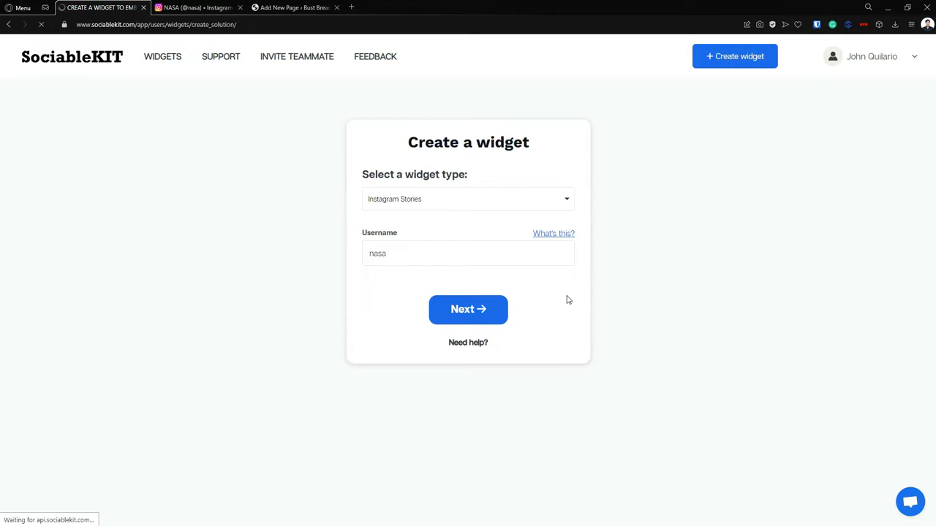
left_click(468, 309)
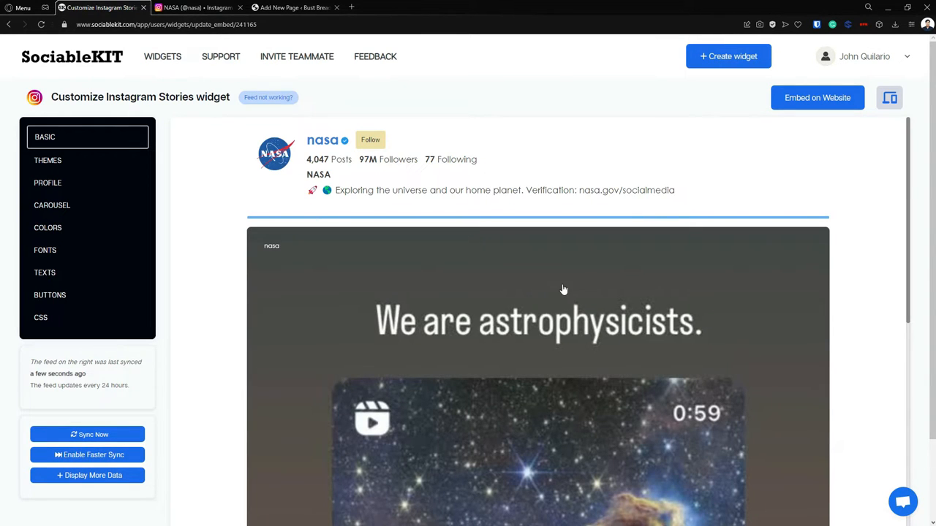
scroll("down", 3)
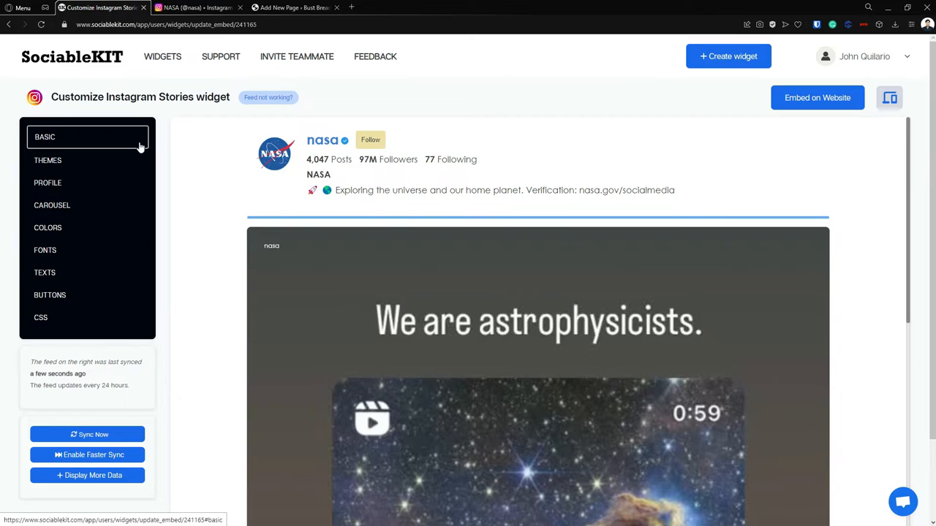
mouse_move(119, 141)
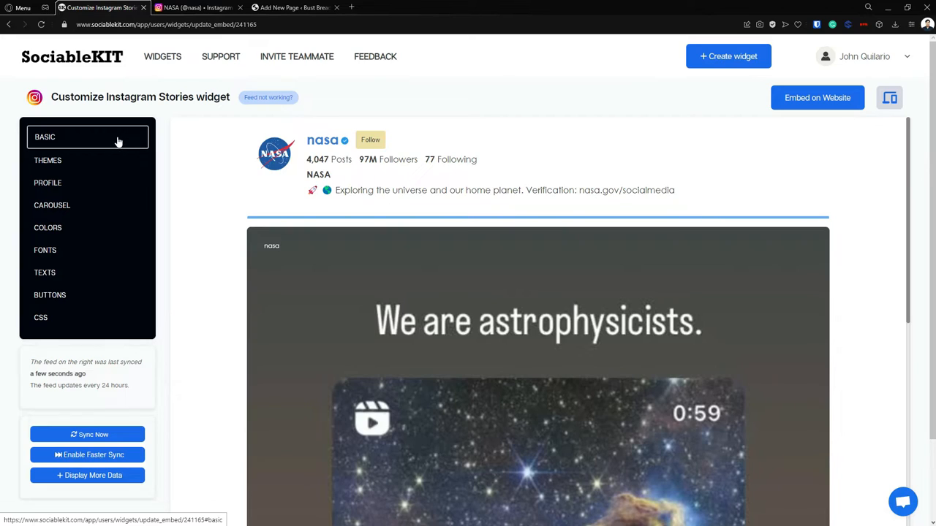
mouse_move(117, 140)
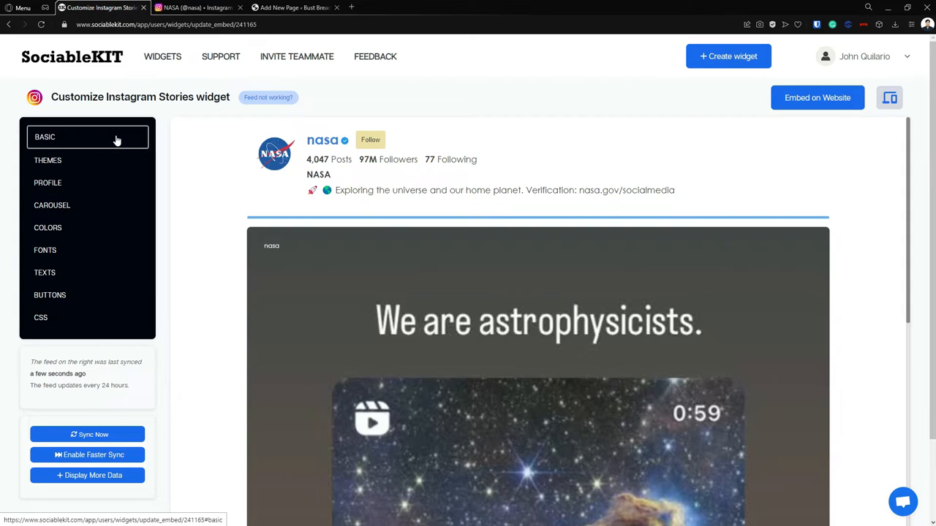
mouse_move(117, 139)
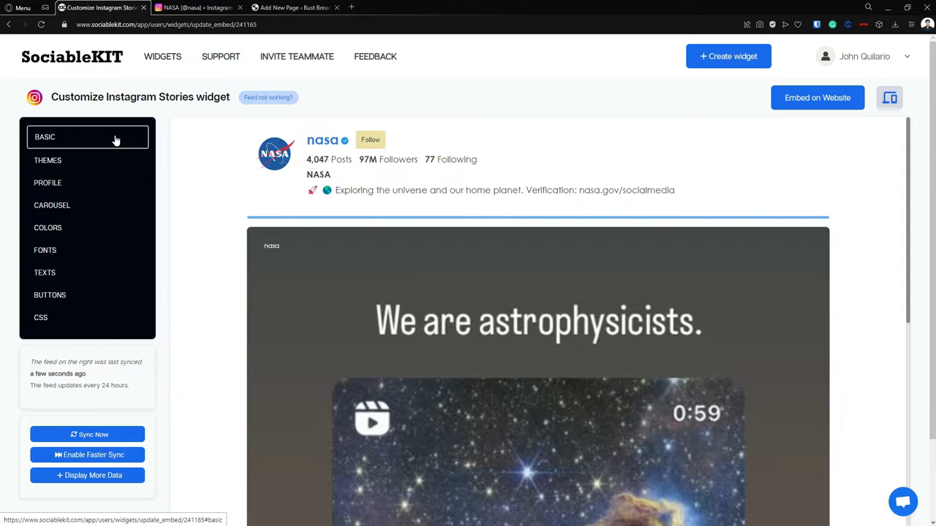
mouse_move(103, 136)
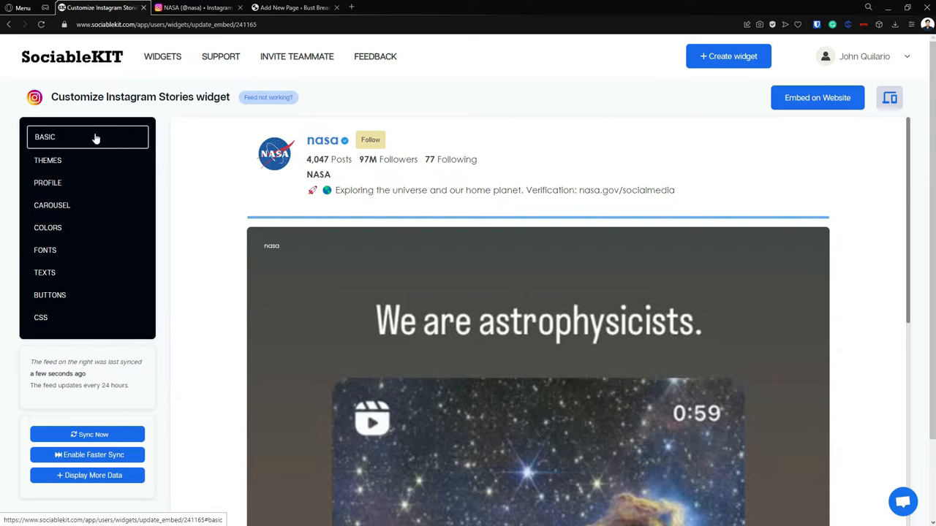
left_click(44, 137)
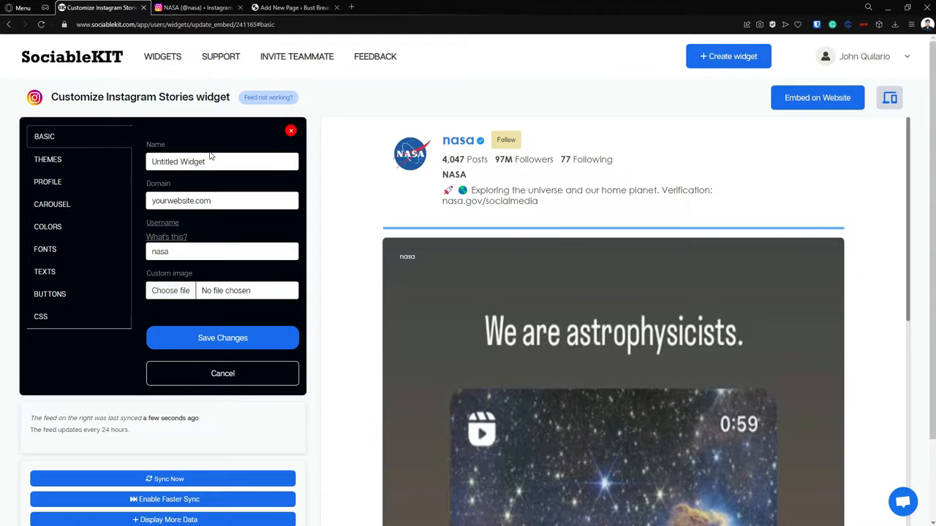
left_click(221, 252)
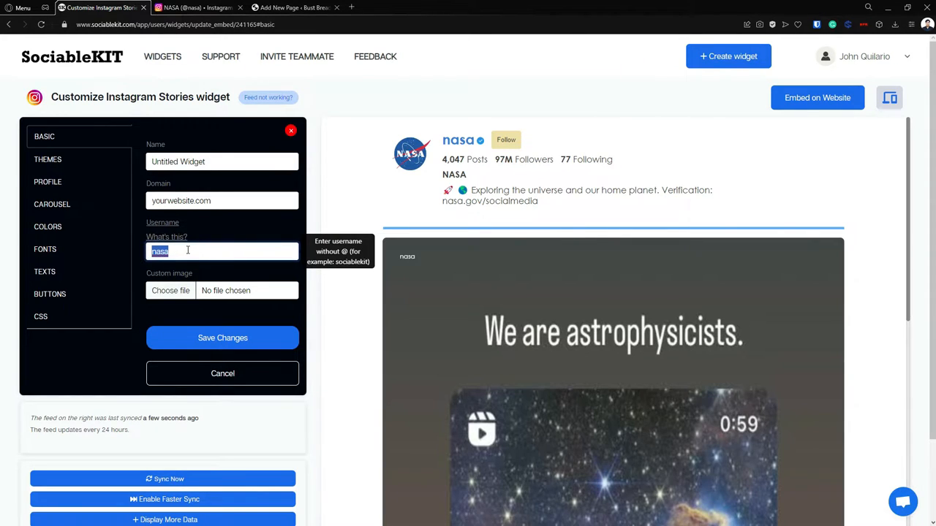
left_click(222, 162)
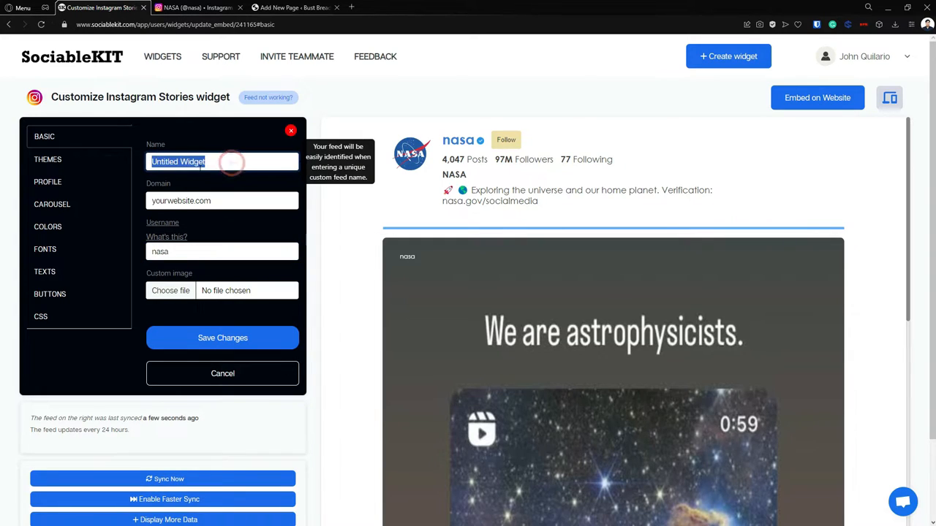
left_click(222, 200)
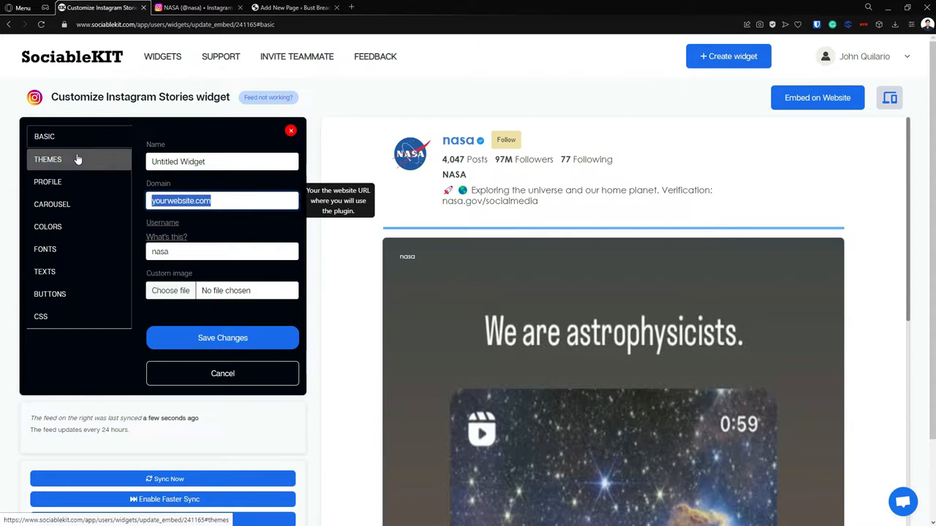
Apply and confirm the Matalino Theme, giving the preview a yellow background.
left_click(48, 158)
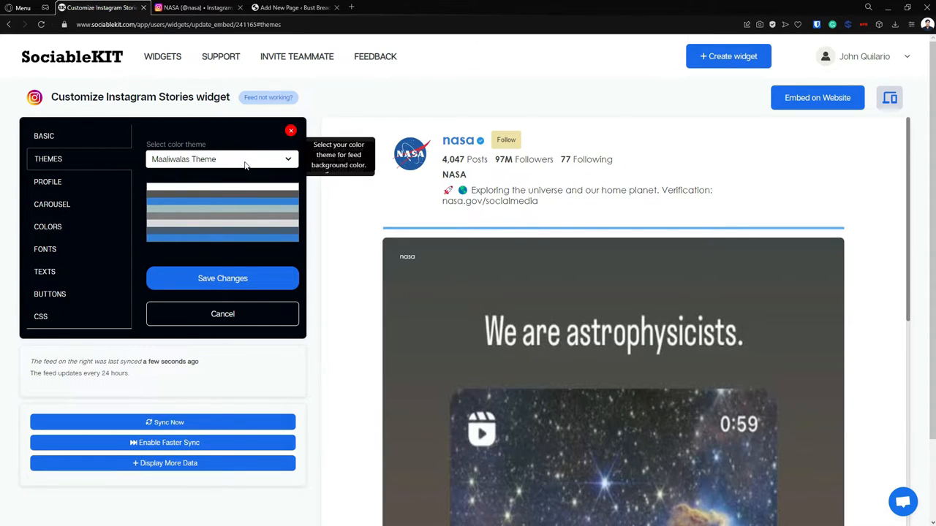
left_click(222, 159)
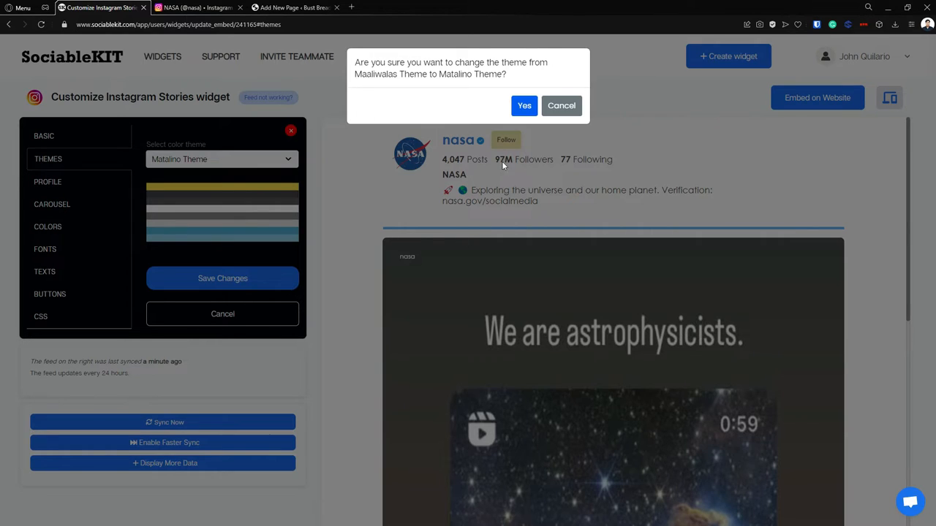
left_click(523, 105)
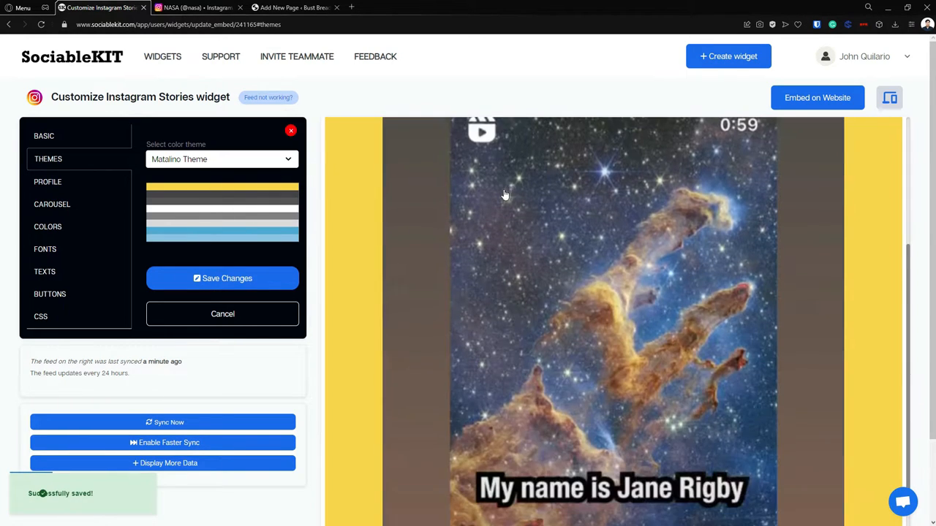
scroll("down", 3)
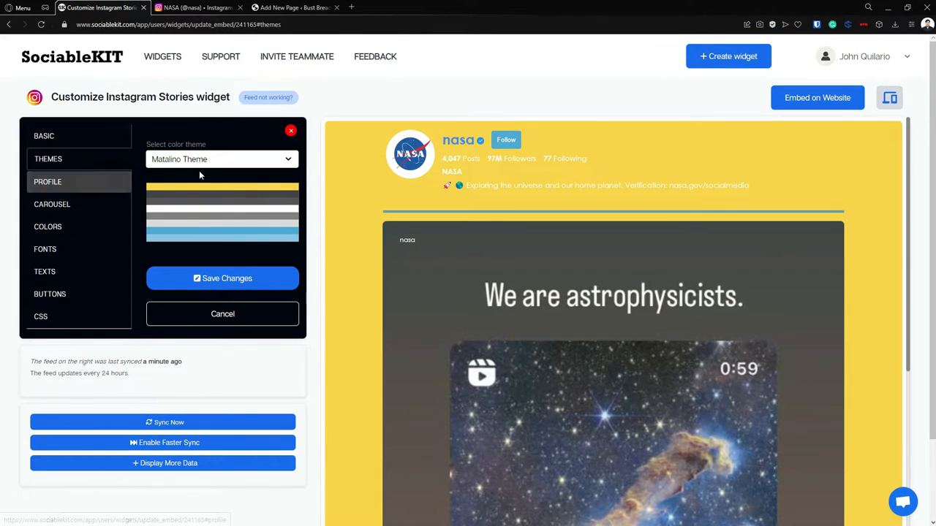
mouse_move(137, 166)
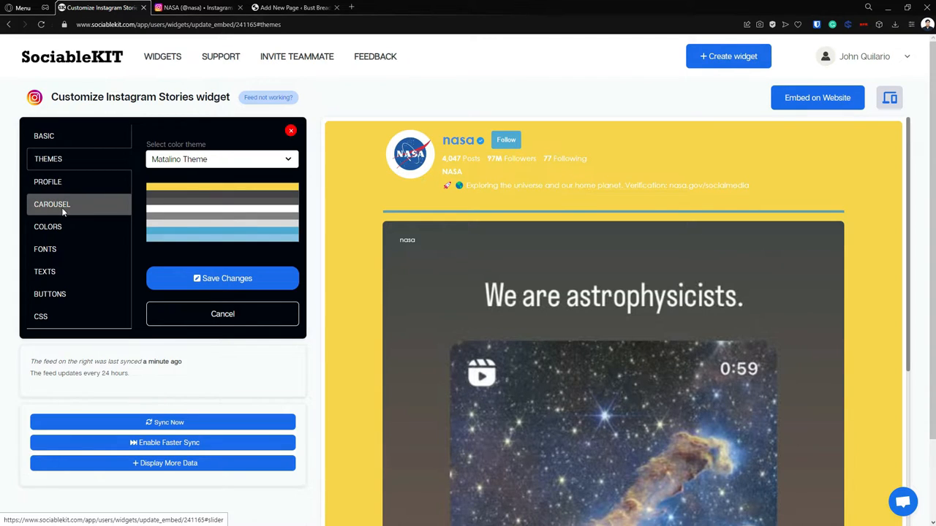
Show the CAROUSEL settings and scroll through arrow, opacity and autoplay defaults.
left_click(52, 204)
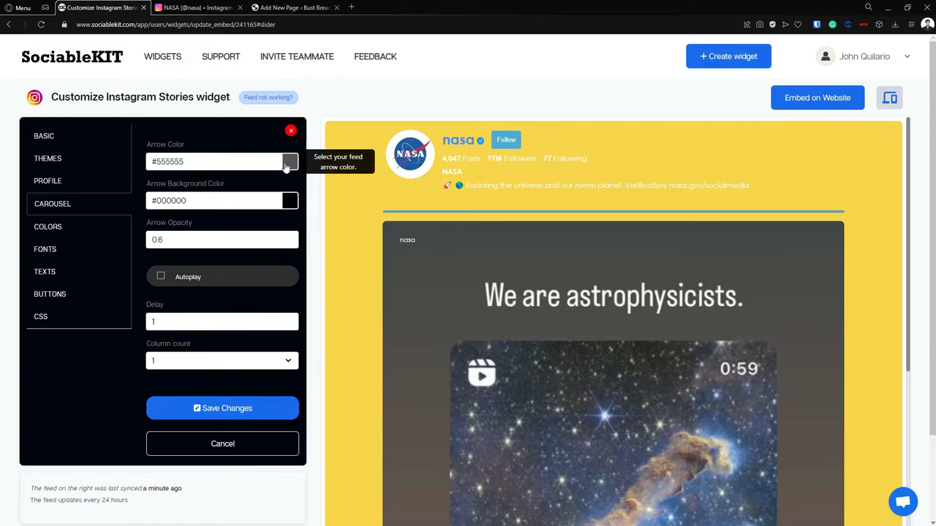
scroll("down", 3)
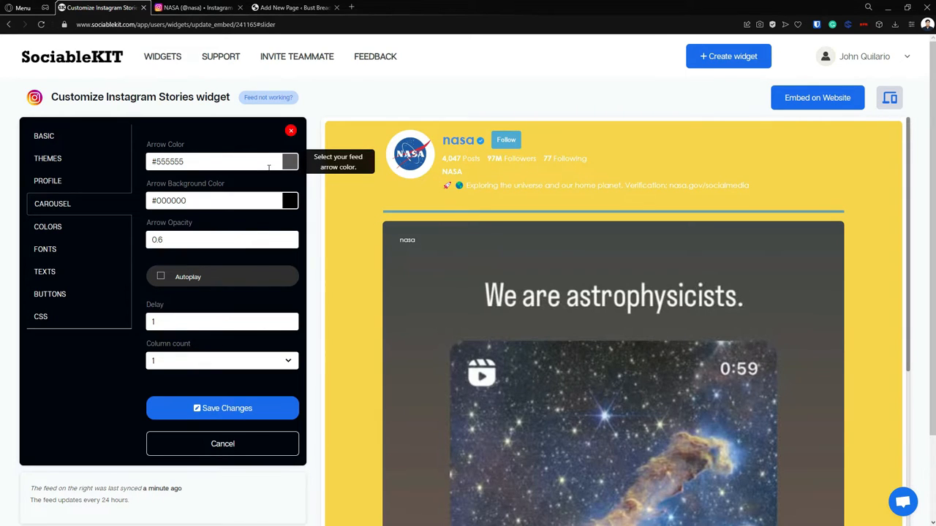
mouse_move(268, 201)
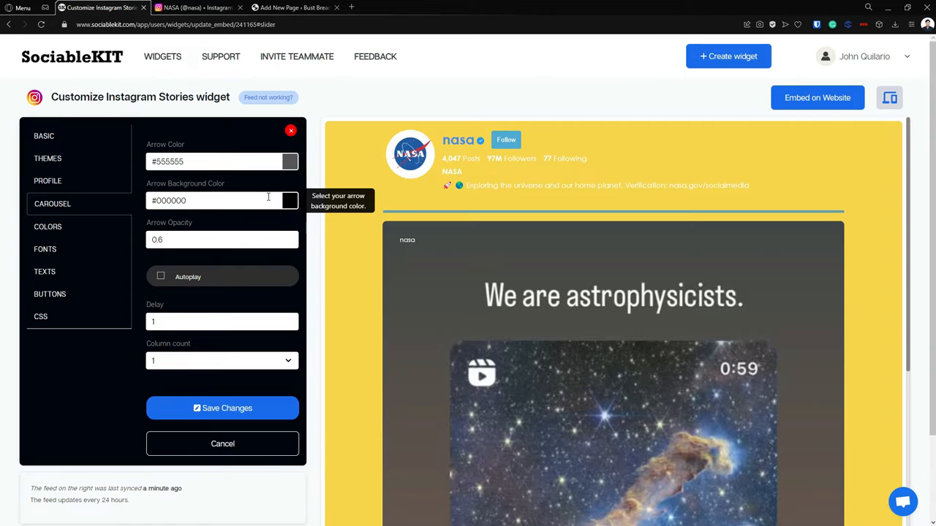
mouse_move(266, 238)
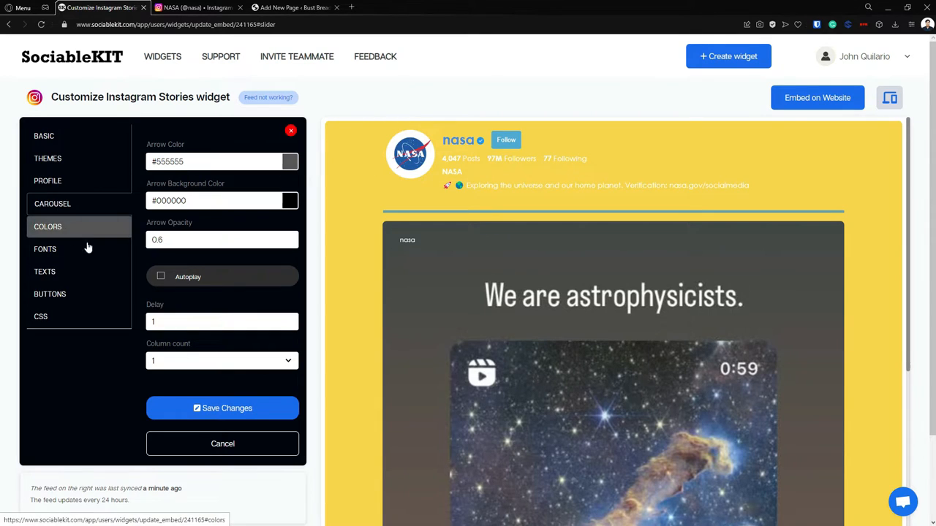
mouse_move(66, 232)
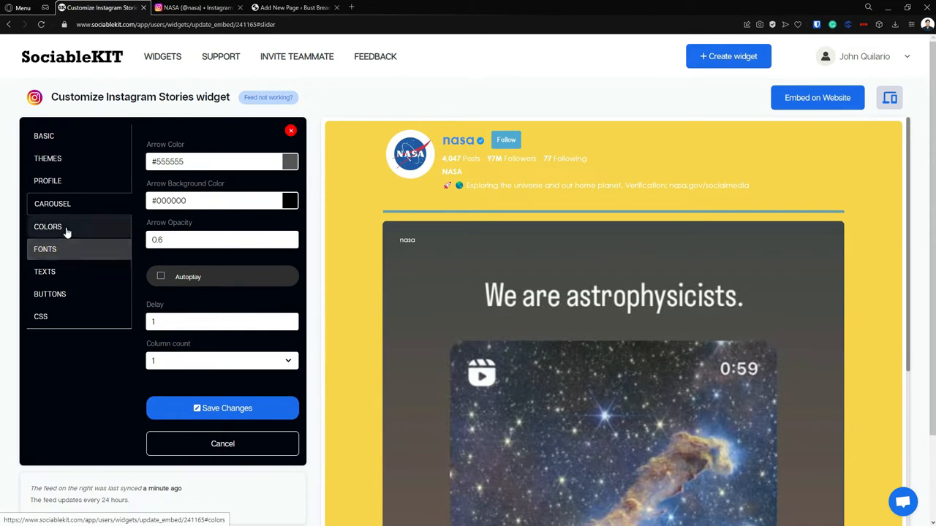
Show the COLORS settings and edit the background colour value, #f8d44a.
left_click(47, 226)
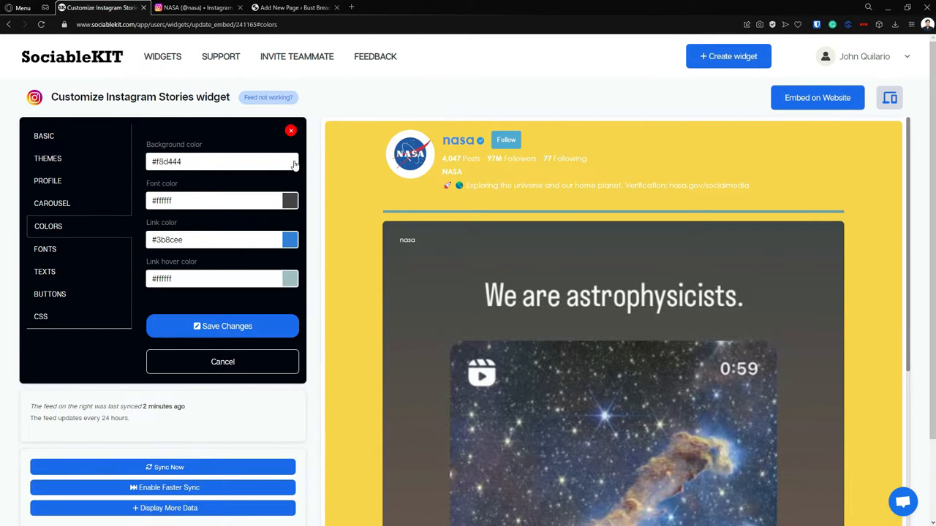
mouse_move(292, 161)
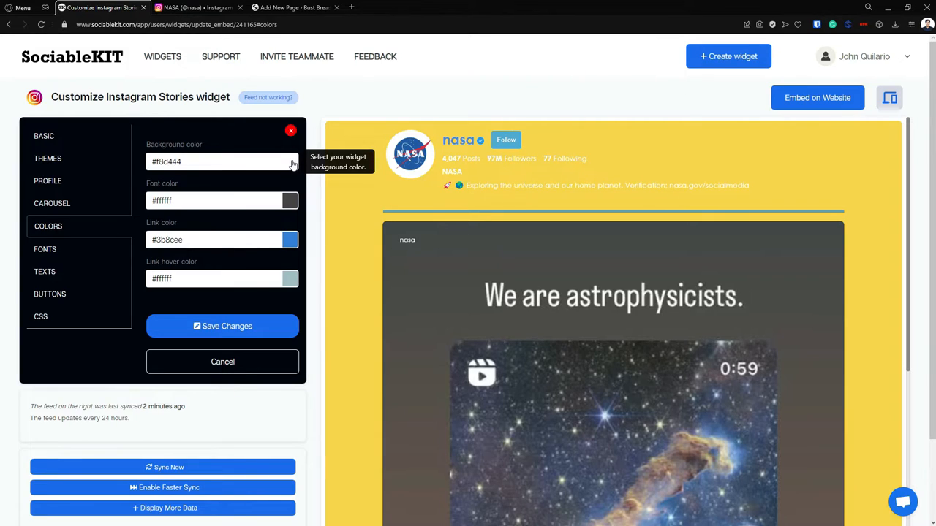
mouse_move(287, 163)
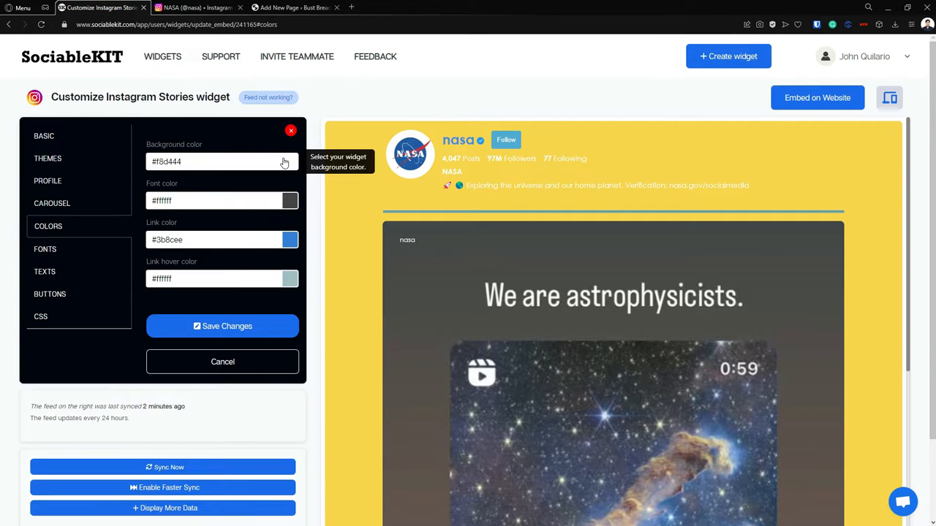
left_click(289, 162)
type("a")
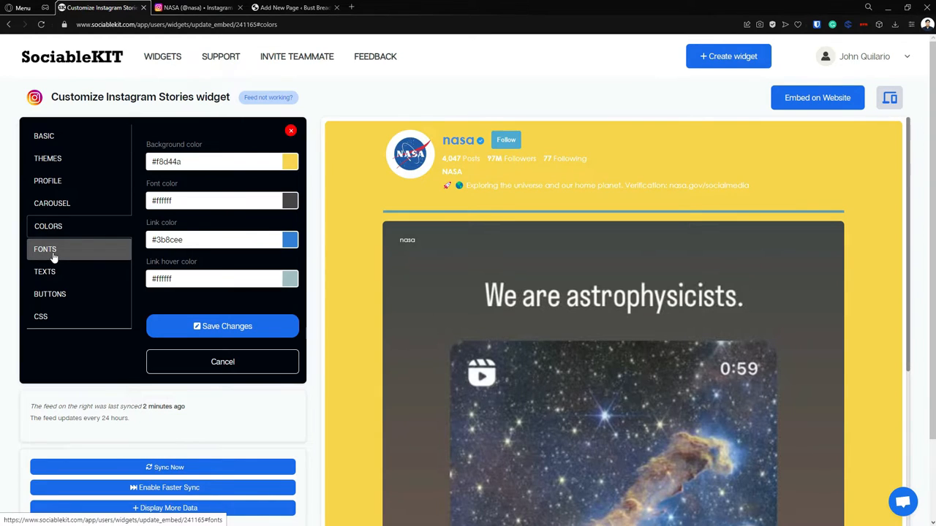
Set the widget font family to Bentham and save the changes.
left_click(44, 248)
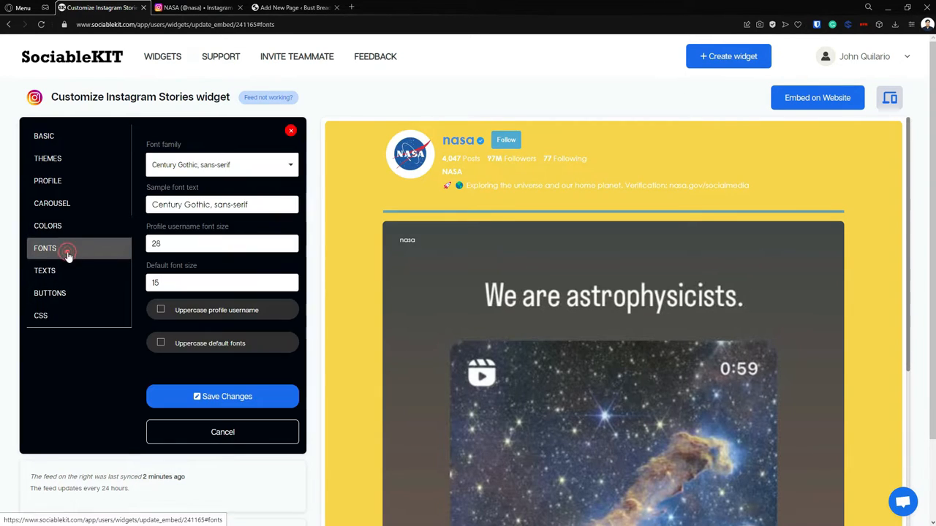
left_click(221, 165)
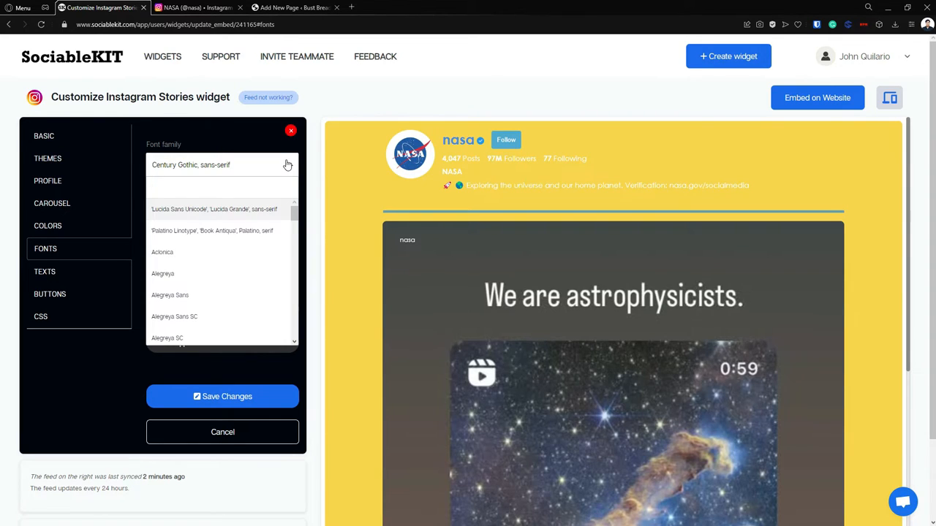
left_click(220, 187)
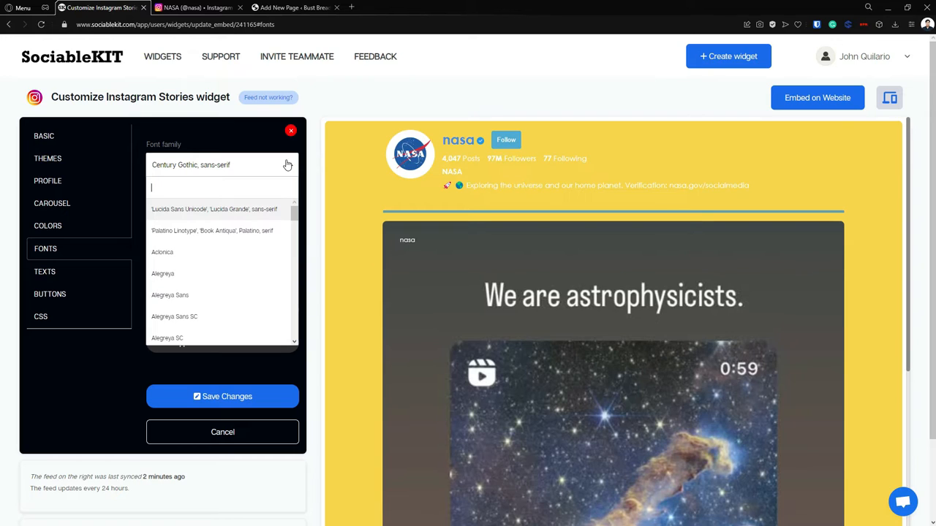
scroll("down", 3)
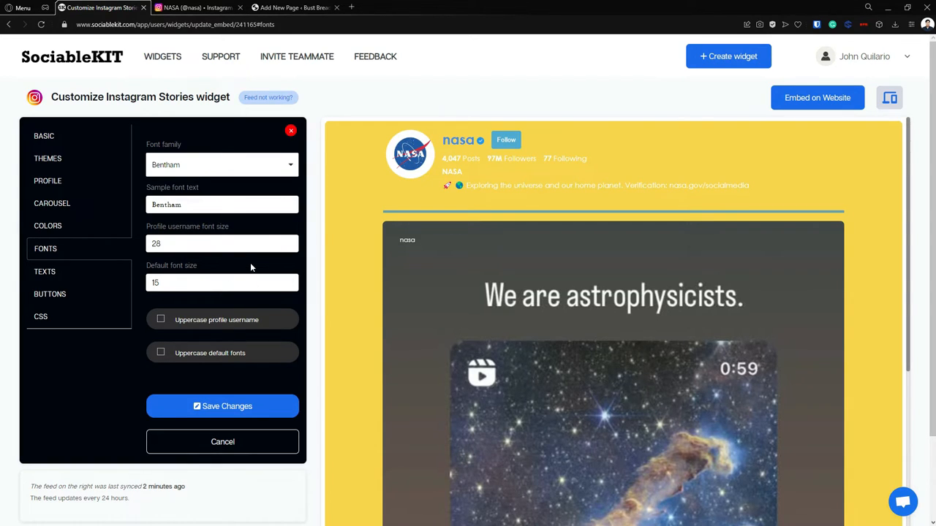
left_click(223, 406)
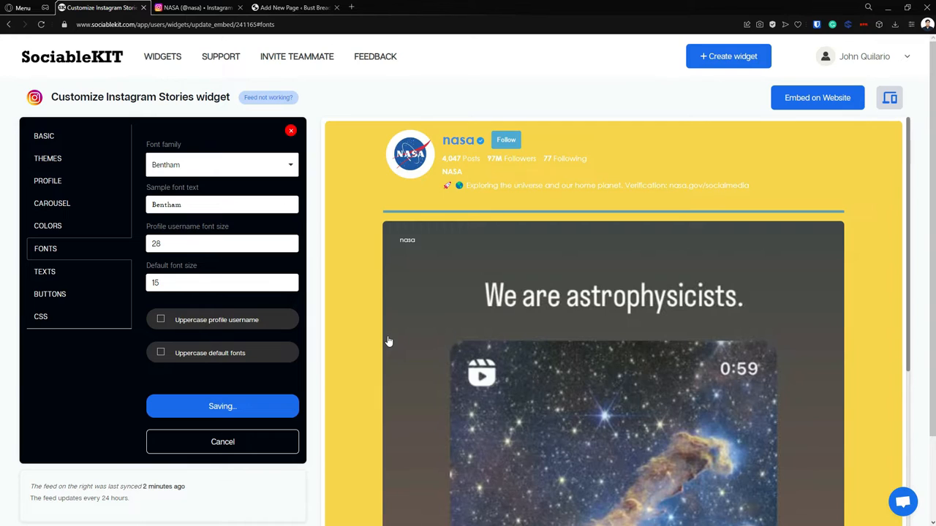
left_click(222, 406)
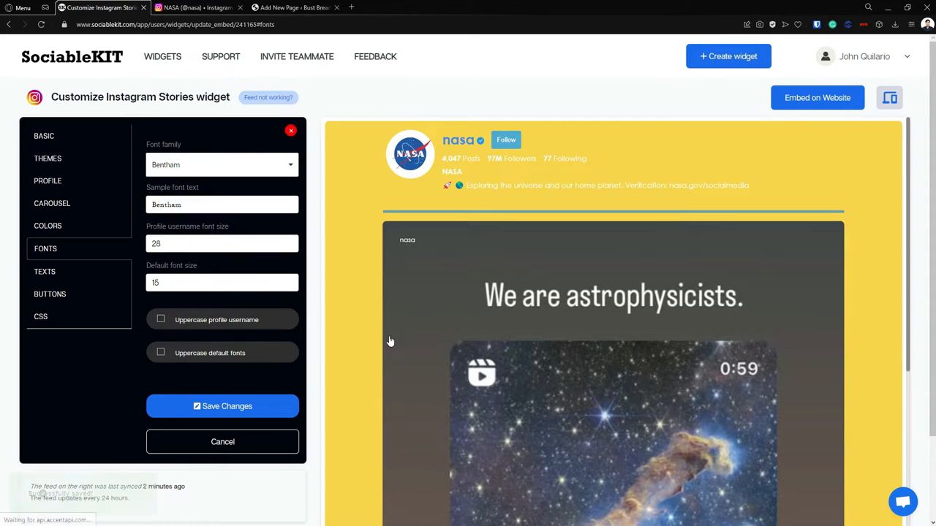
left_click(222, 406)
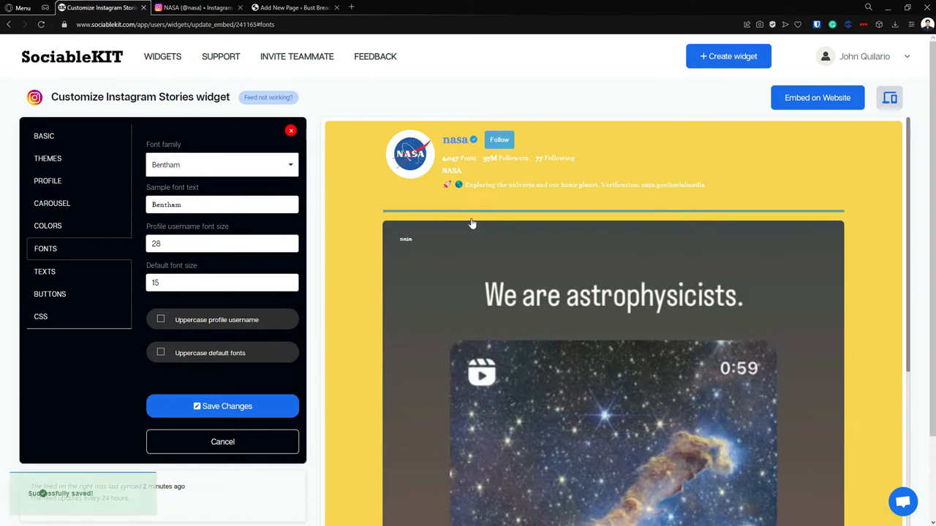
mouse_move(44, 271)
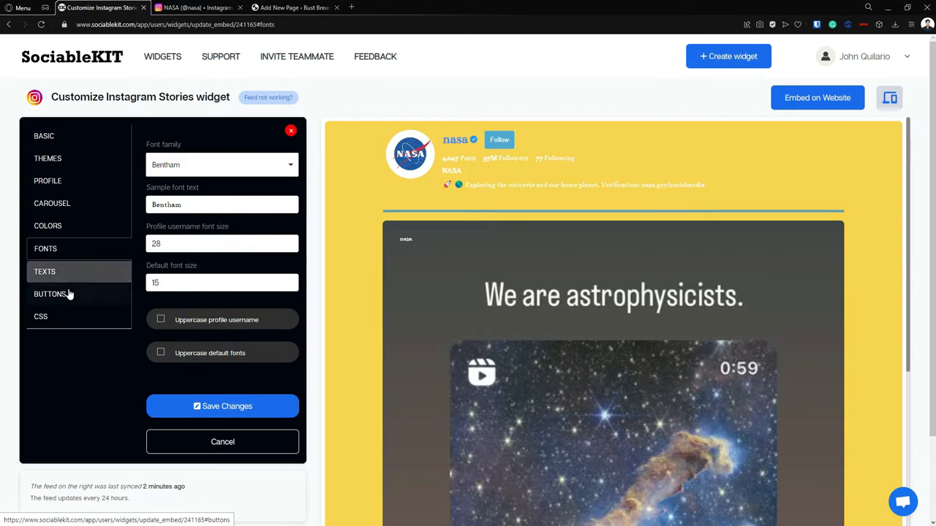
Review the BUTTONS colour settings, then show the empty custom CSS box.
left_click(51, 294)
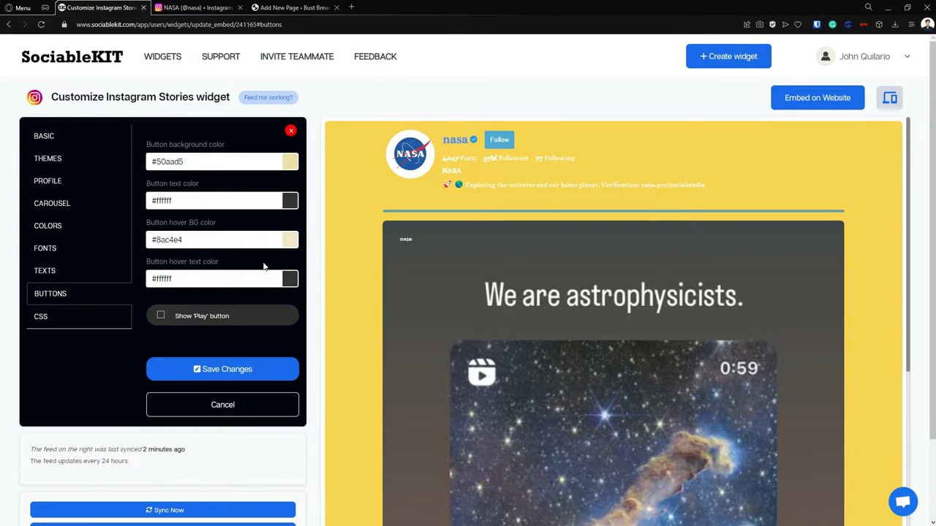
mouse_move(290, 161)
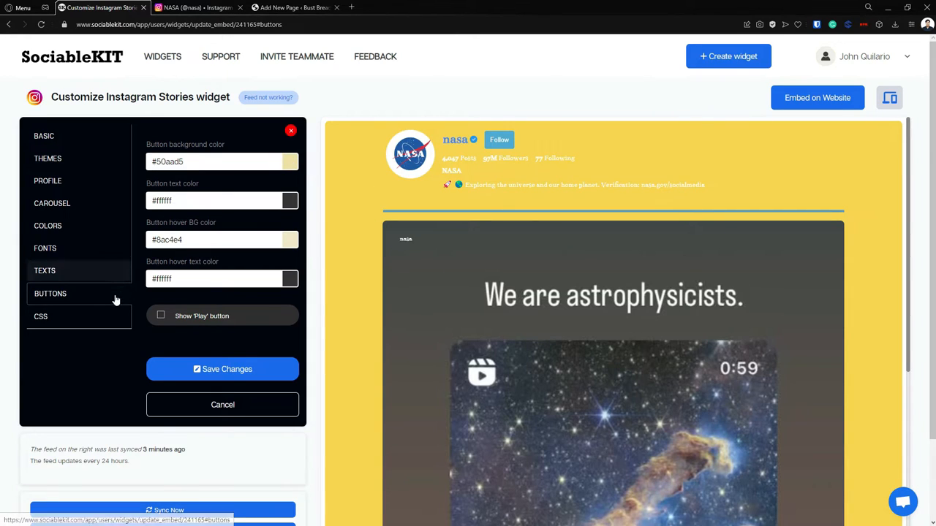
left_click(41, 316)
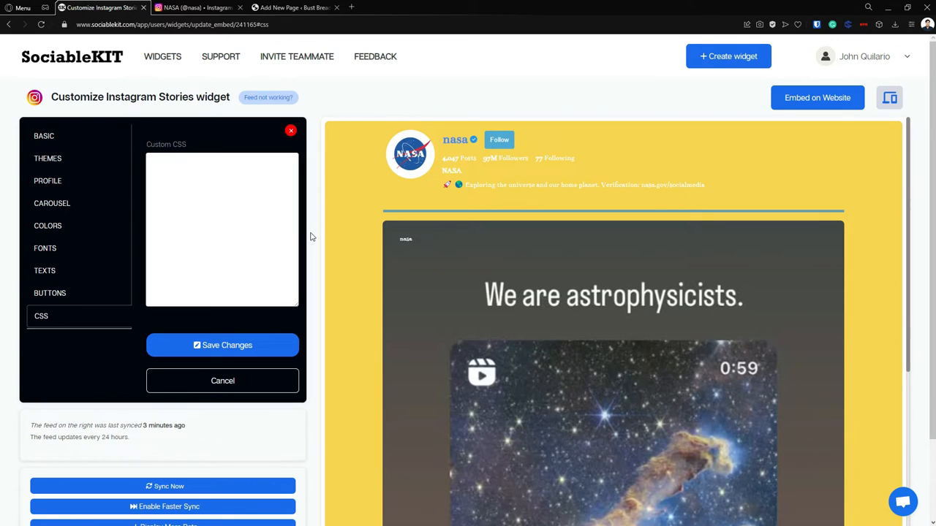
mouse_move(817, 98)
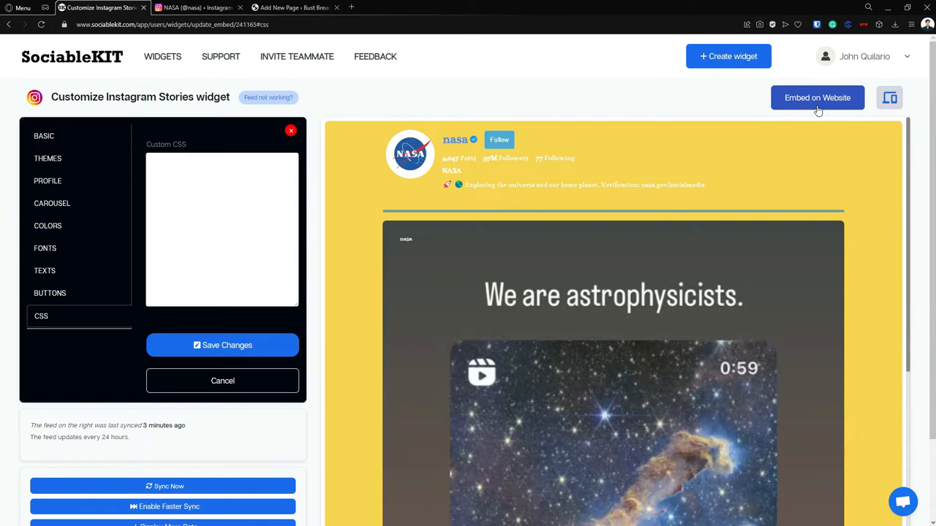
Choose WordPress as the embed target and copy the JavaScript embed code.
left_click(816, 97)
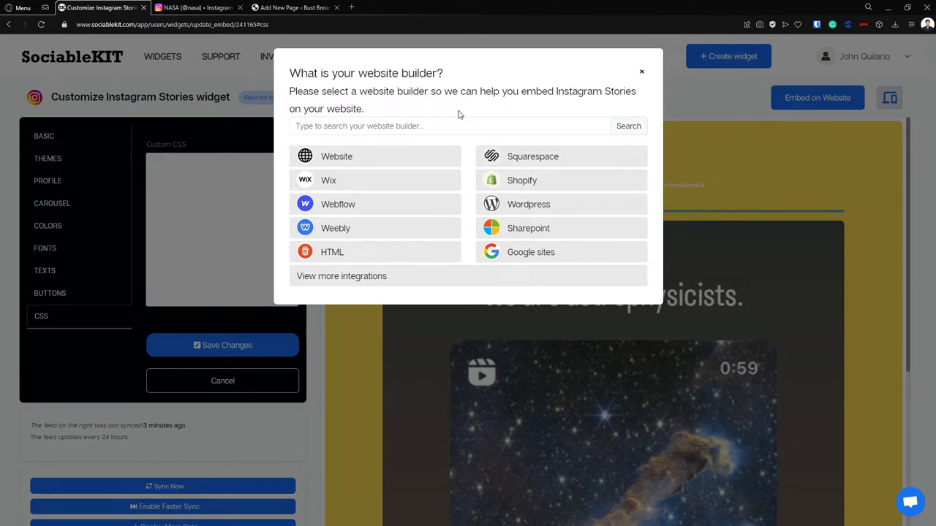
mouse_move(462, 265)
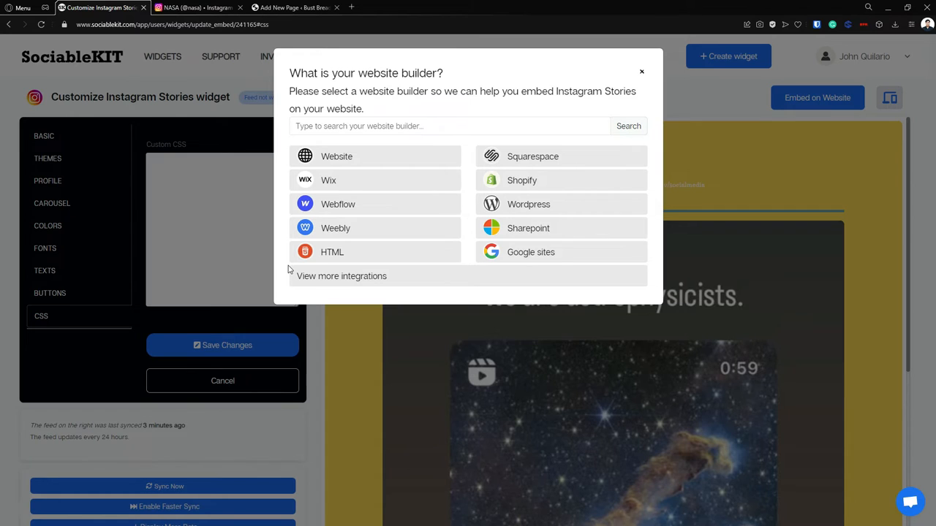
left_click(641, 71)
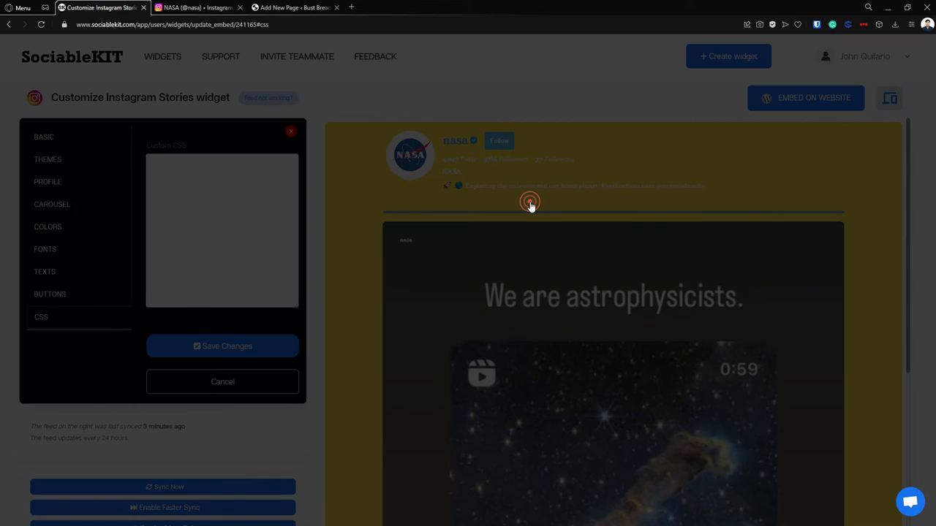
left_click(805, 97)
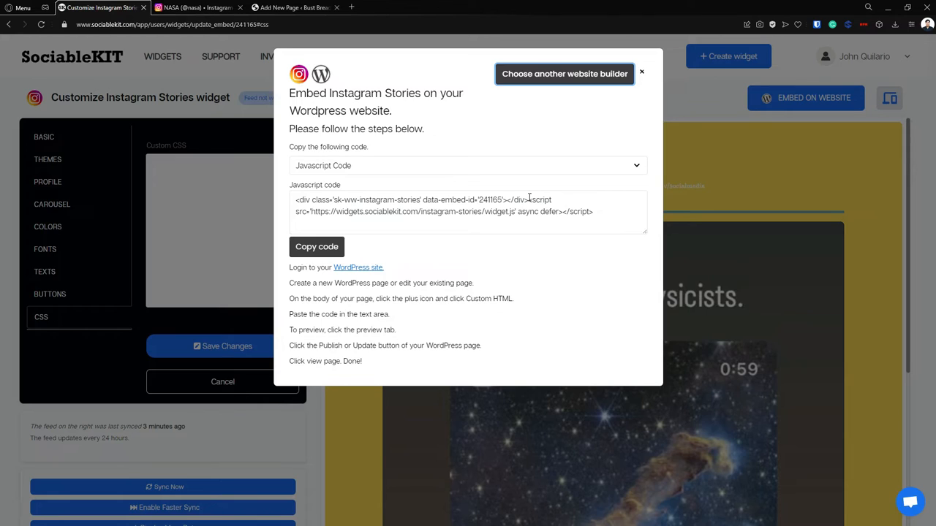
mouse_move(444, 173)
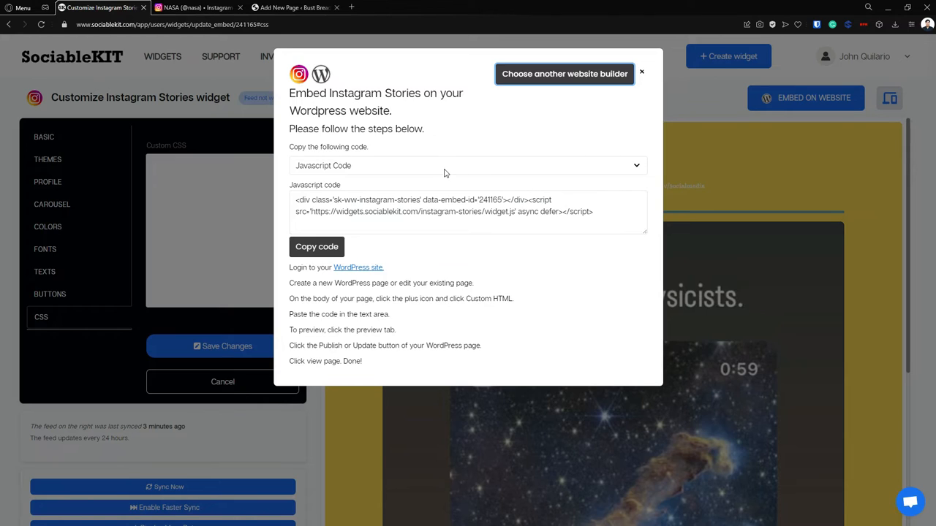
mouse_move(320, 173)
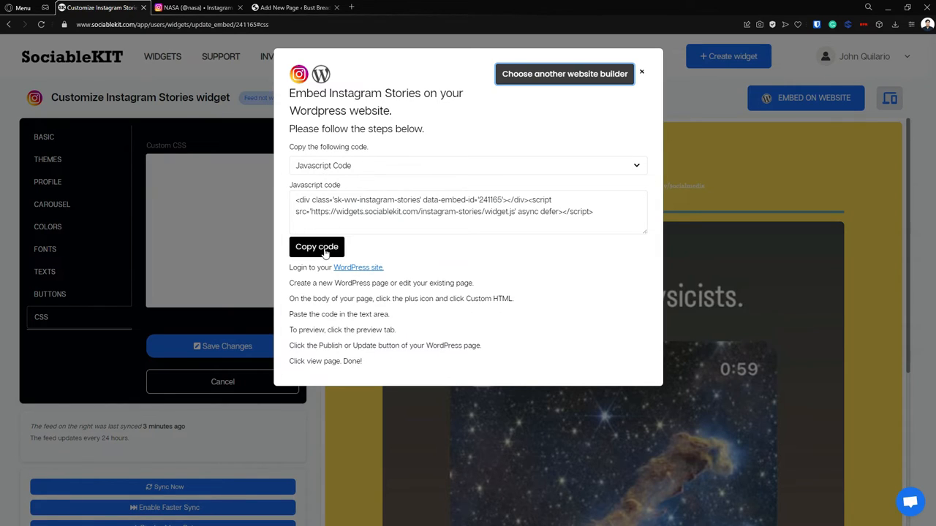
left_click(317, 247)
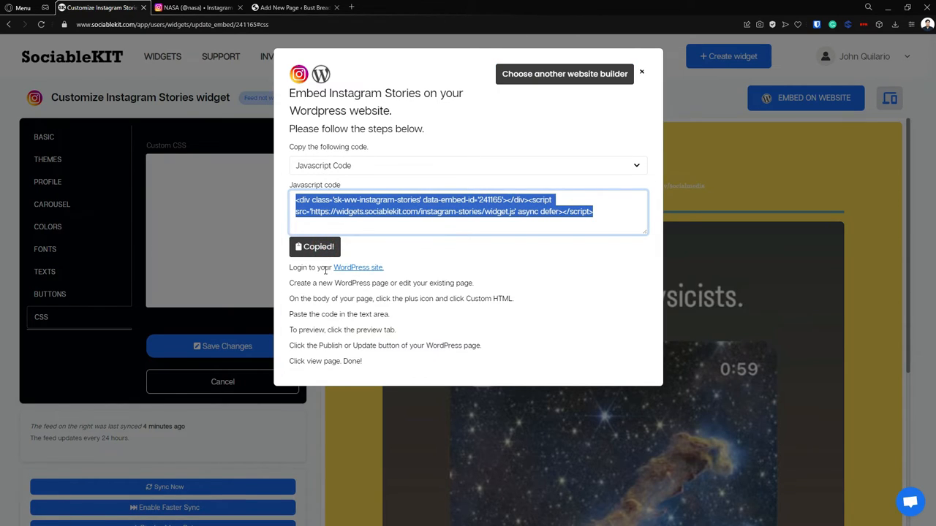
Title the new WordPress page 'NASA Instagram Stories'.
left_click(292, 7)
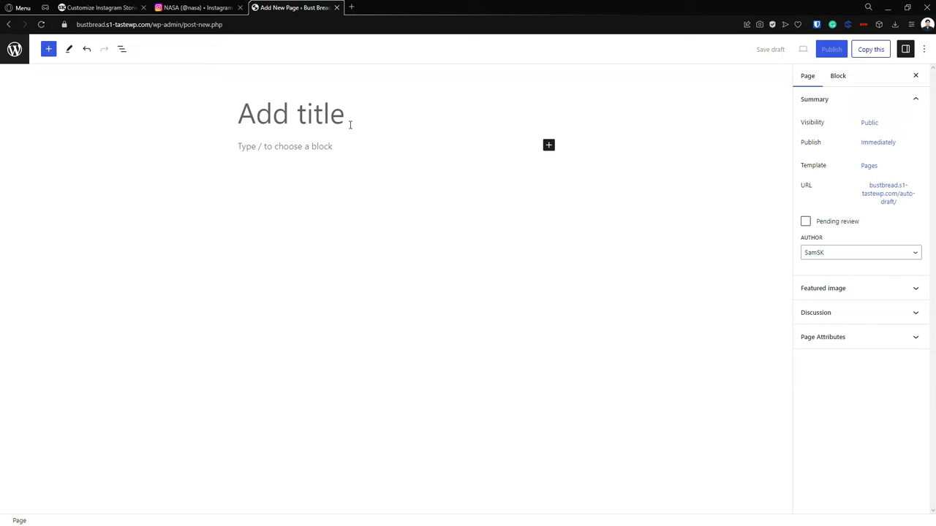
left_click(291, 114)
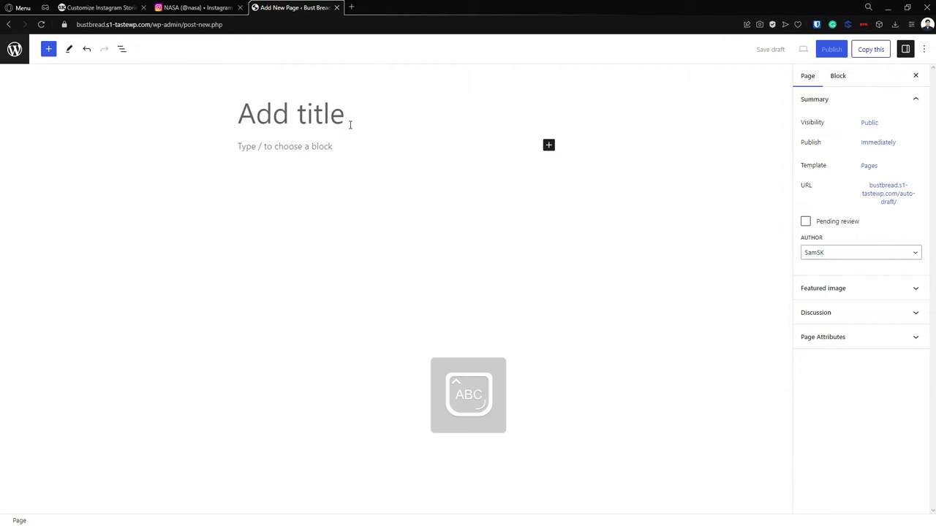
type("Na")
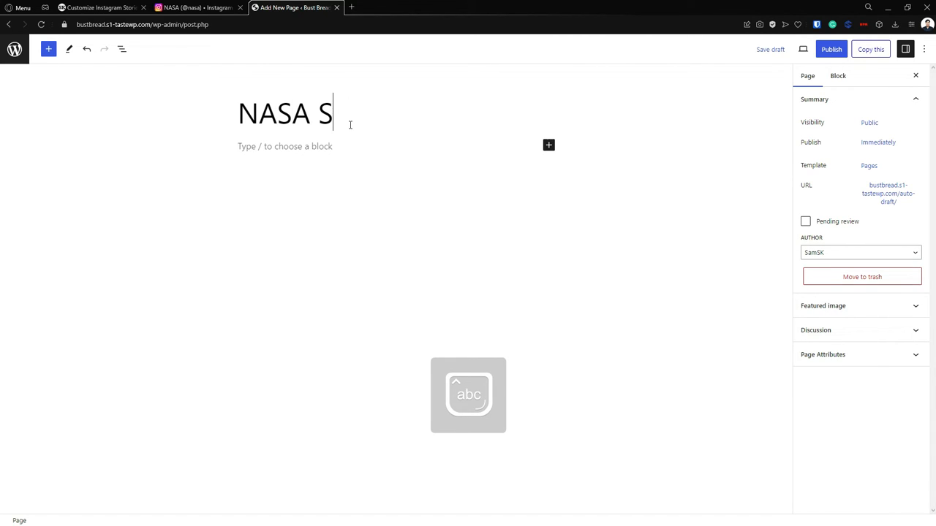
type("Instagram Sto")
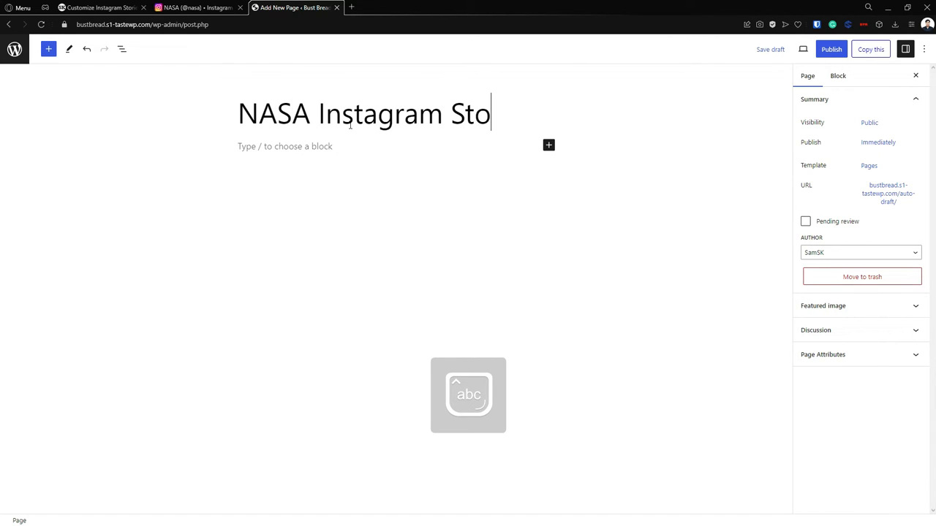
type("ries")
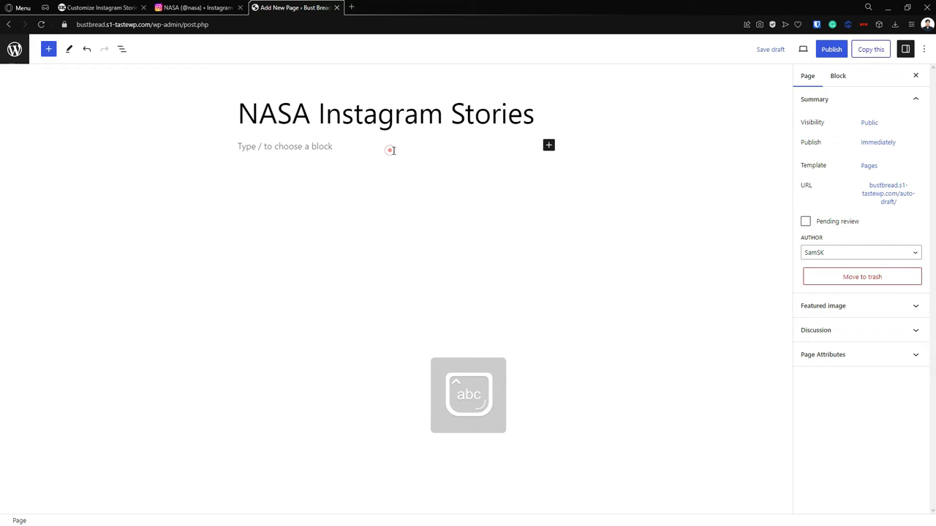
Add a Custom HTML block to the page body.
left_click(548, 145)
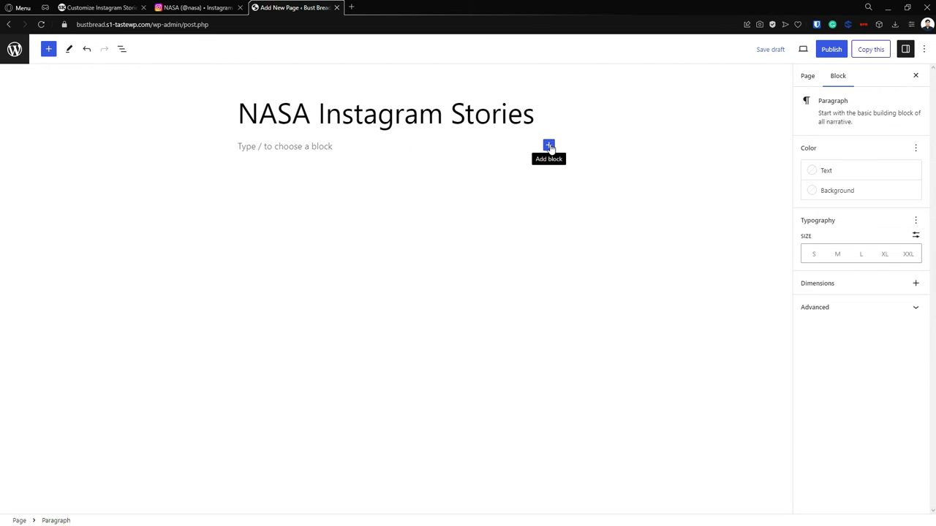
left_click(549, 145)
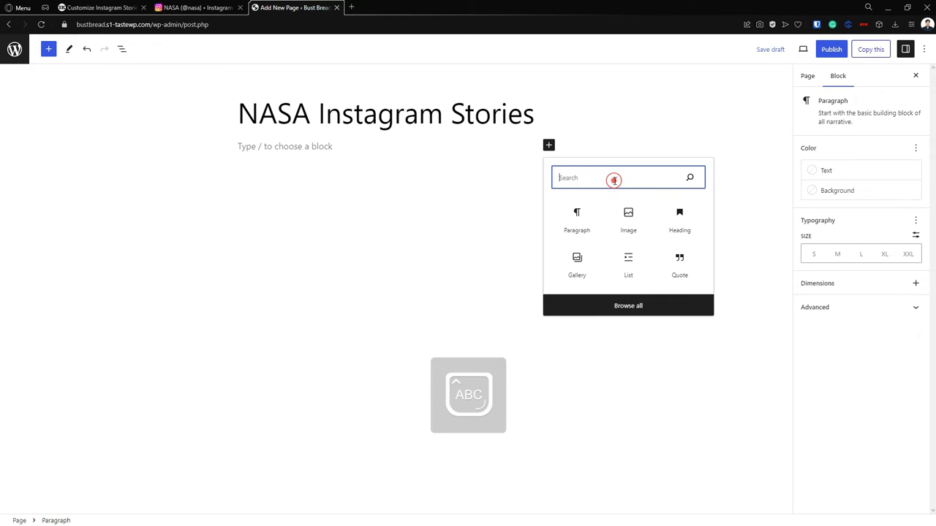
type("Custom")
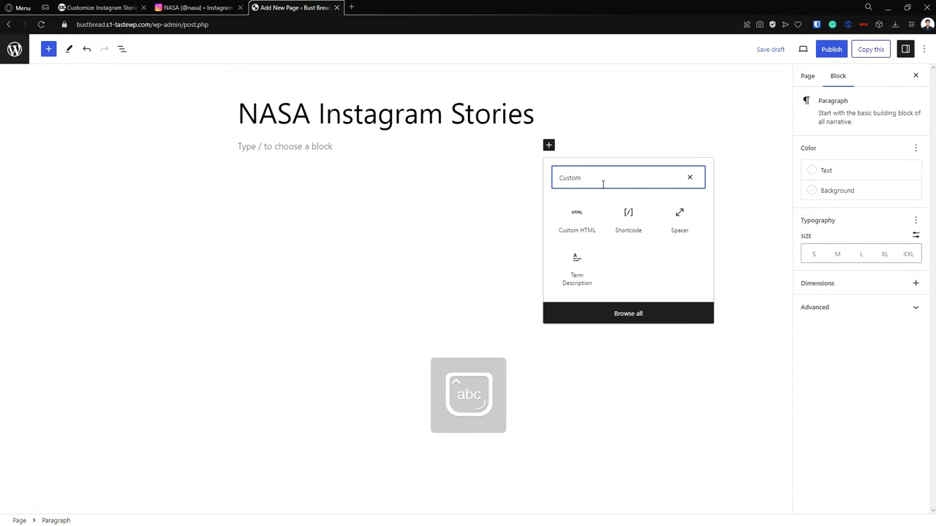
left_click(577, 219)
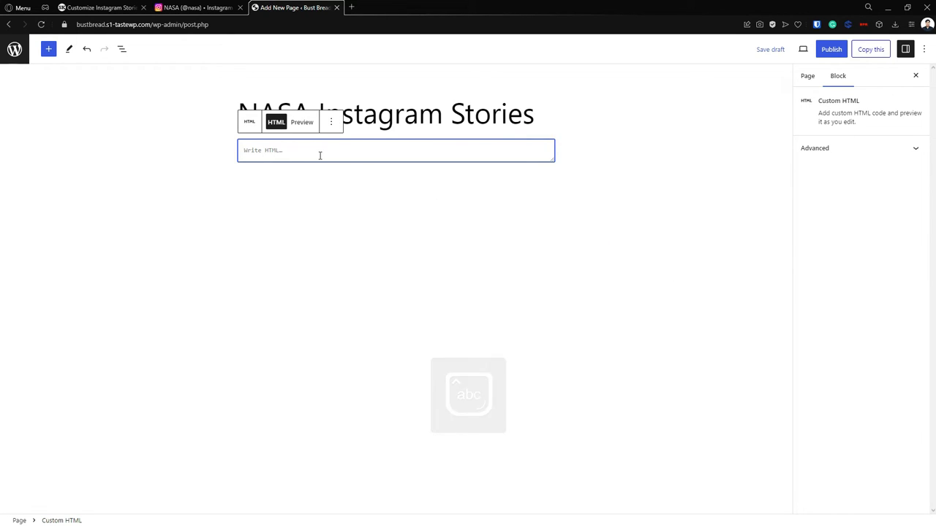
Paste the SociableKIT embed code (embed ID 241165) into the Custom HTML block and preview it.
left_click(98, 8)
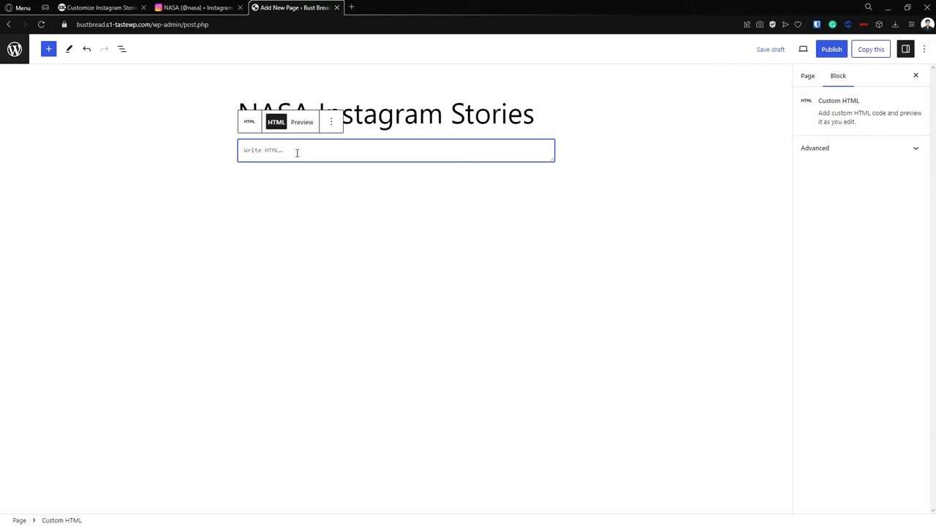
type("<div class='sk-ww-instagram-stories' data-embed-id='241165'></div><script src='https://widgets.sociablekit.com/instagram-stories/widget.js' async defer></script>")
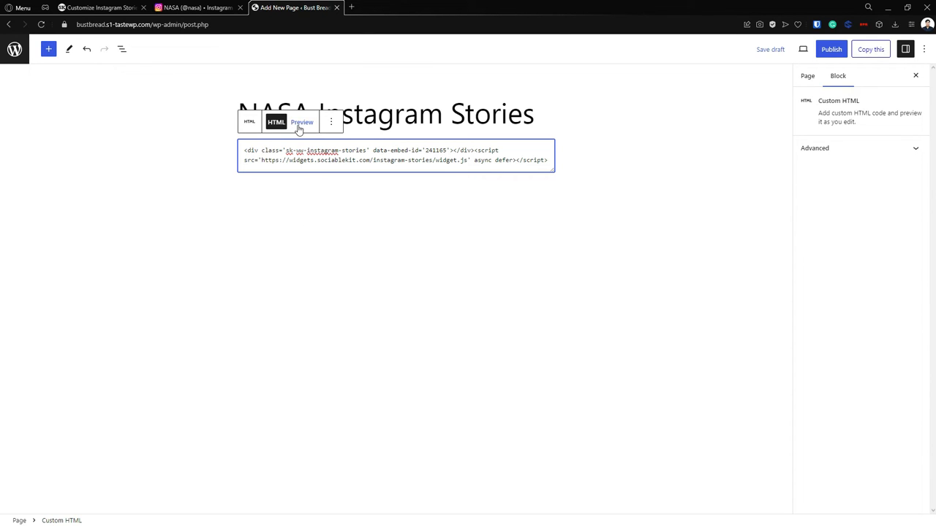
left_click(301, 122)
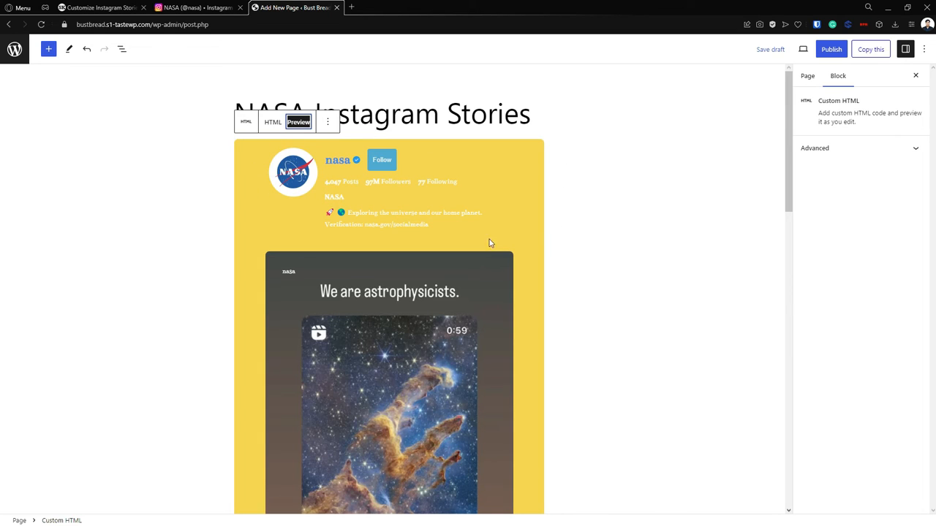
mouse_move(594, 159)
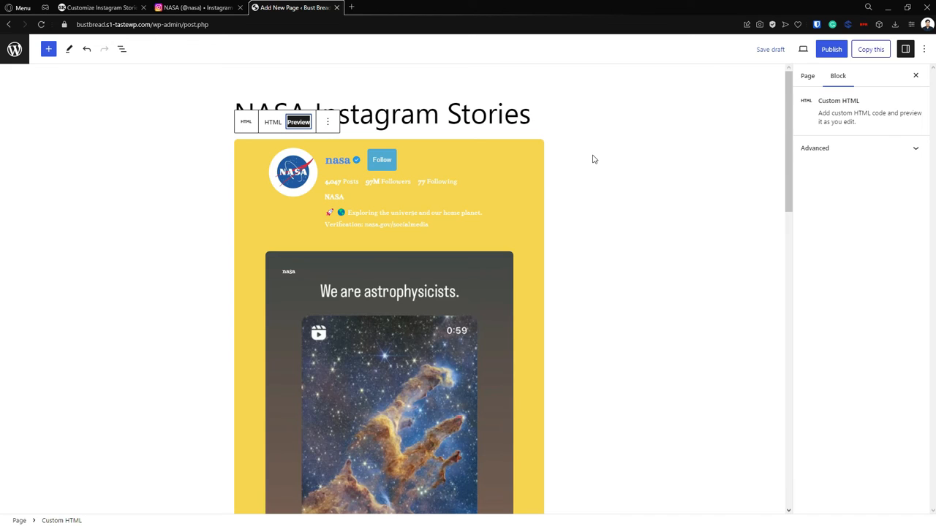
Publish the NASA Instagram Stories page and view the live page showing the widget.
left_click(831, 49)
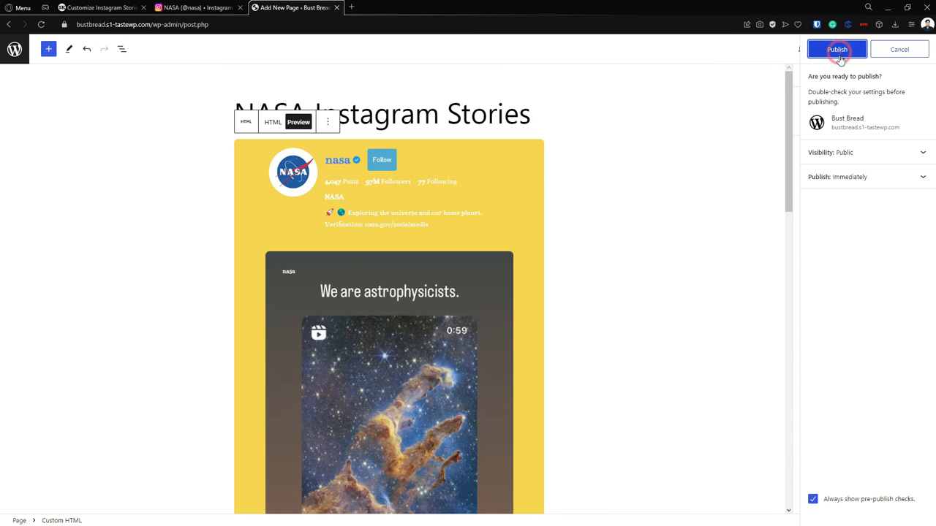
left_click(836, 49)
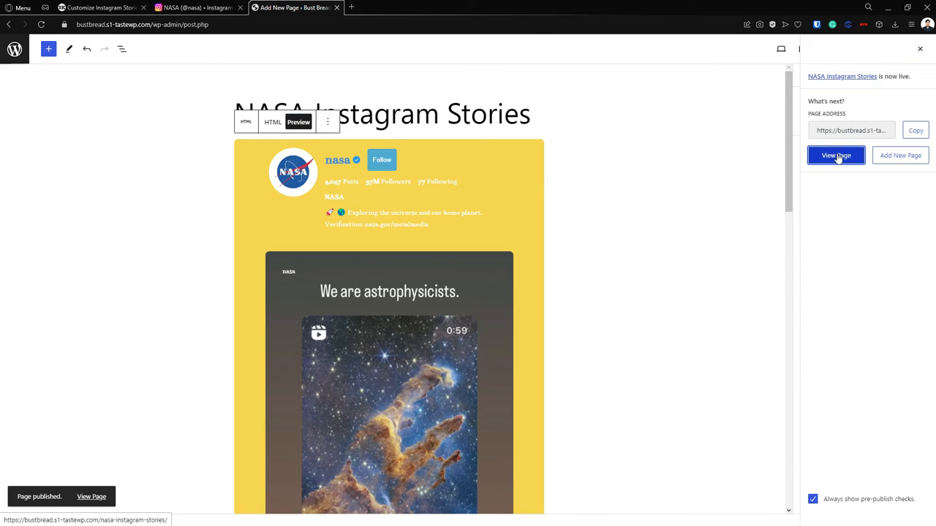
left_click(836, 155)
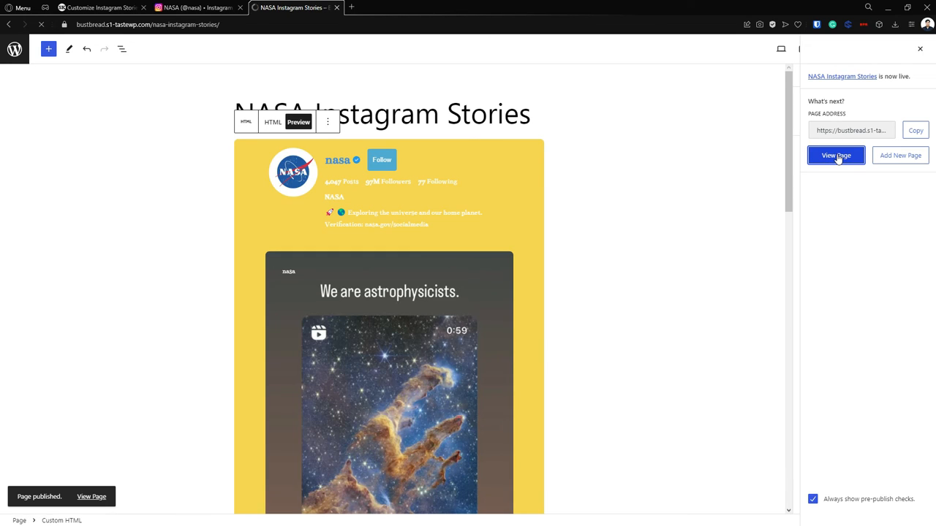
left_click(836, 155)
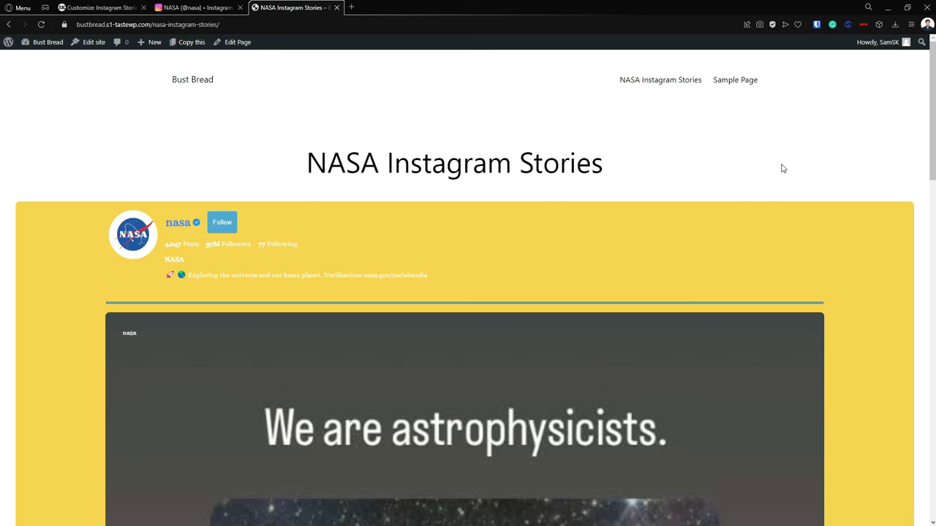
scroll("down", 3)
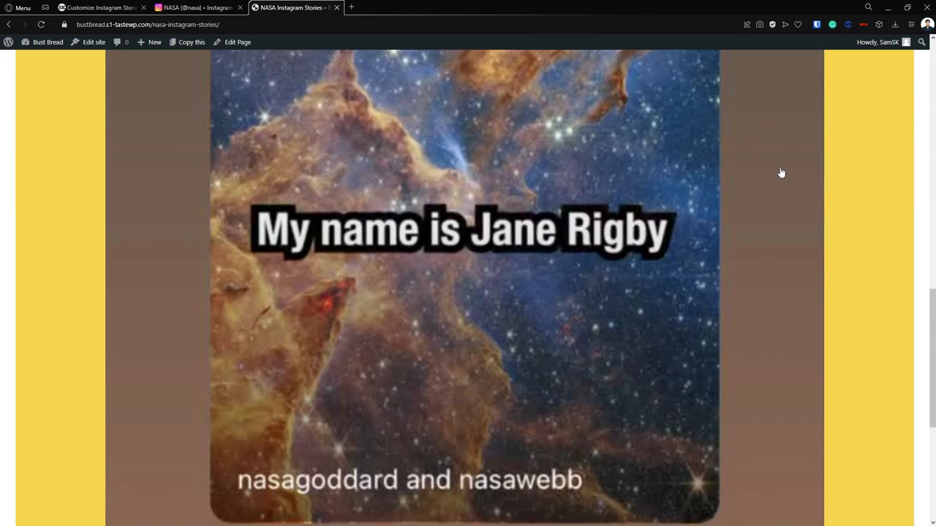
scroll("up", 3)
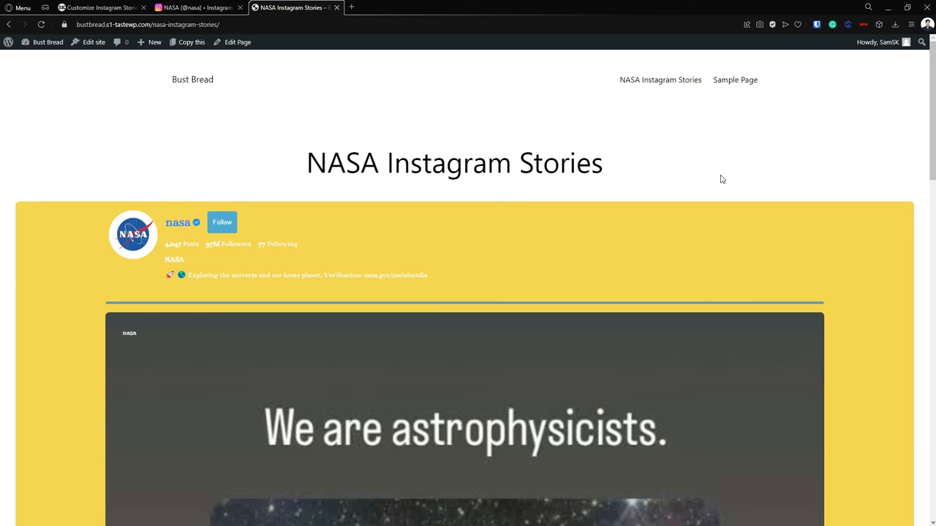
mouse_move(390, 200)
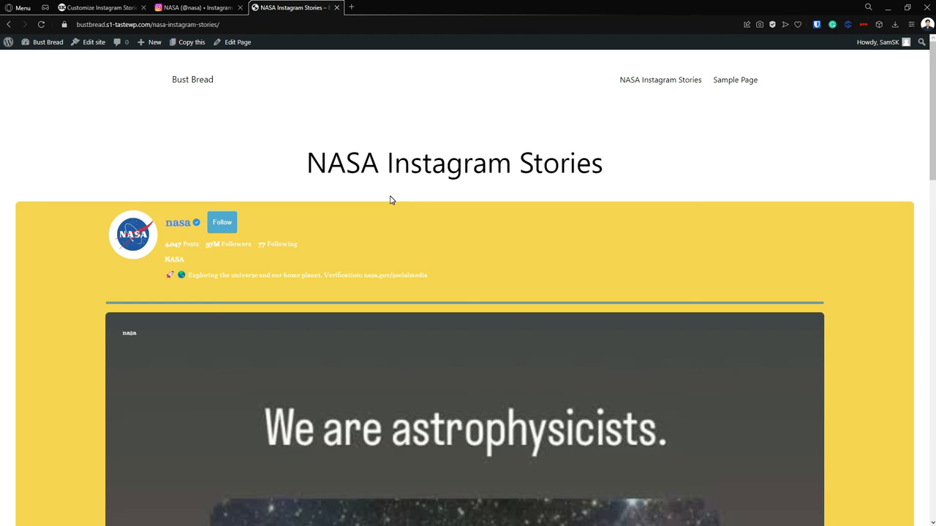
scroll("down", 3)
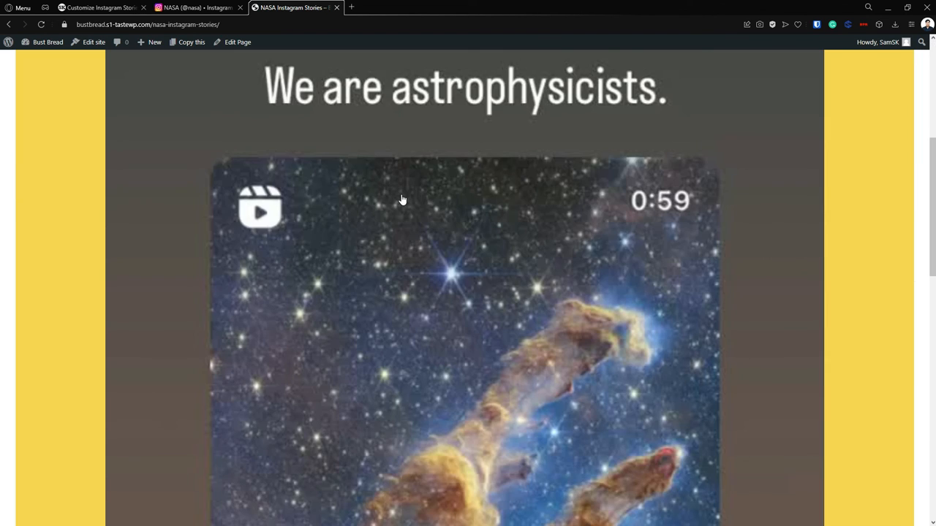
scroll("down", 3)
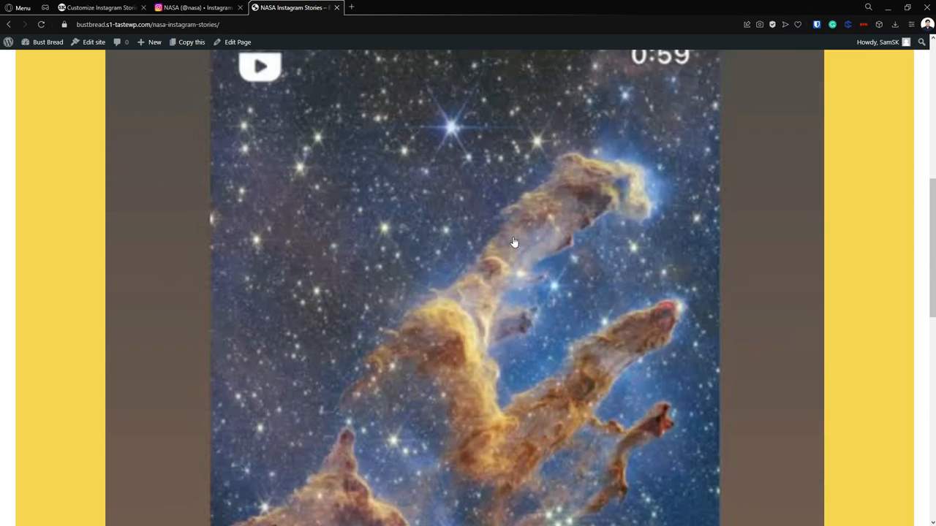
scroll("up", 3)
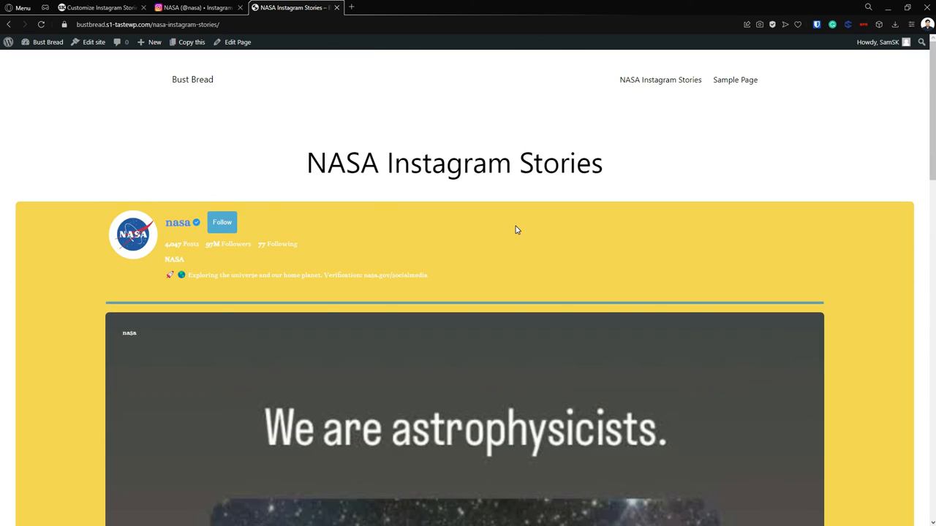